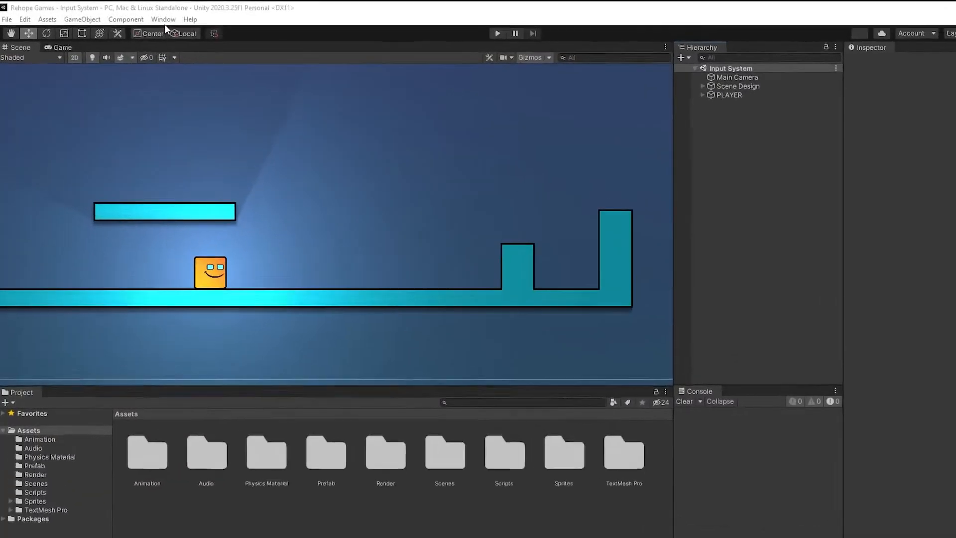
Install the Input System package from the Unity Registry via the Package Manager
{"action": "left_click", "coordinate": [163, 19]}
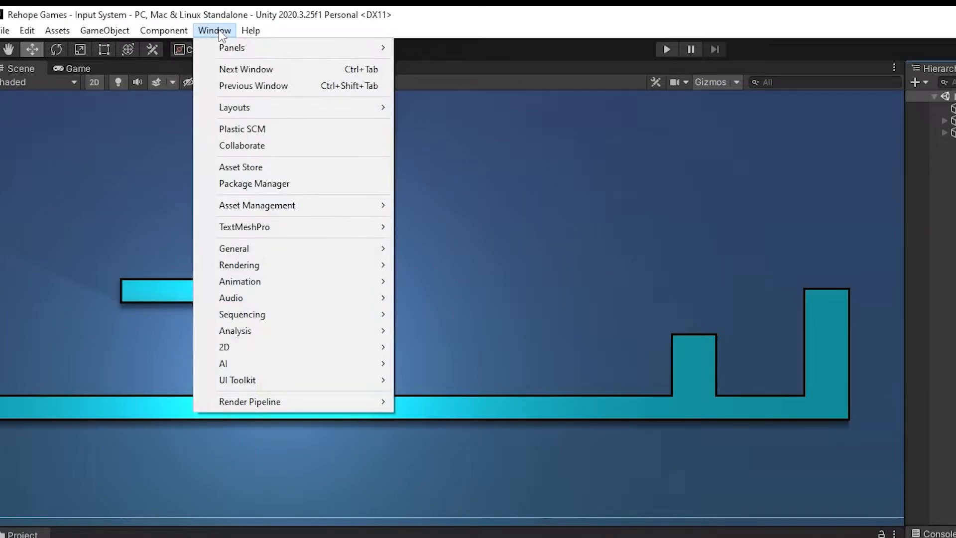
{"action": "left_click", "coordinate": [254, 184]}
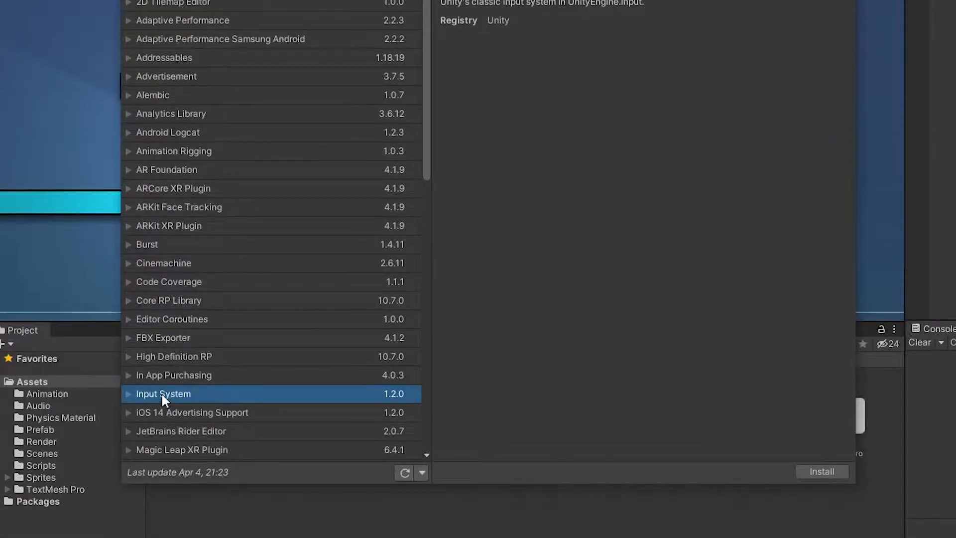
{"action": "left_click", "coordinate": [821, 472]}
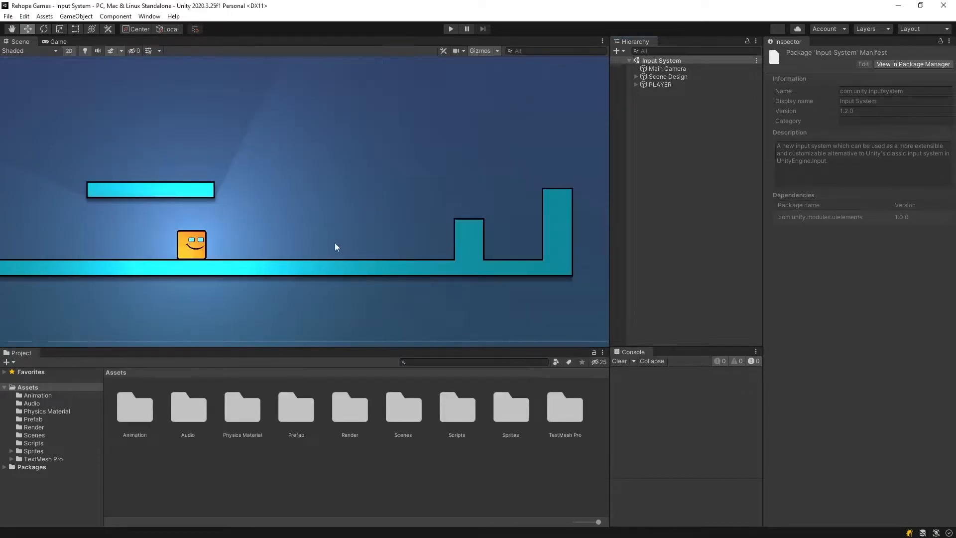
Create an Input Actions asset named 'Player Actions' in Assets and open it for editing
{"action": "right_click", "coordinate": [261, 486]}
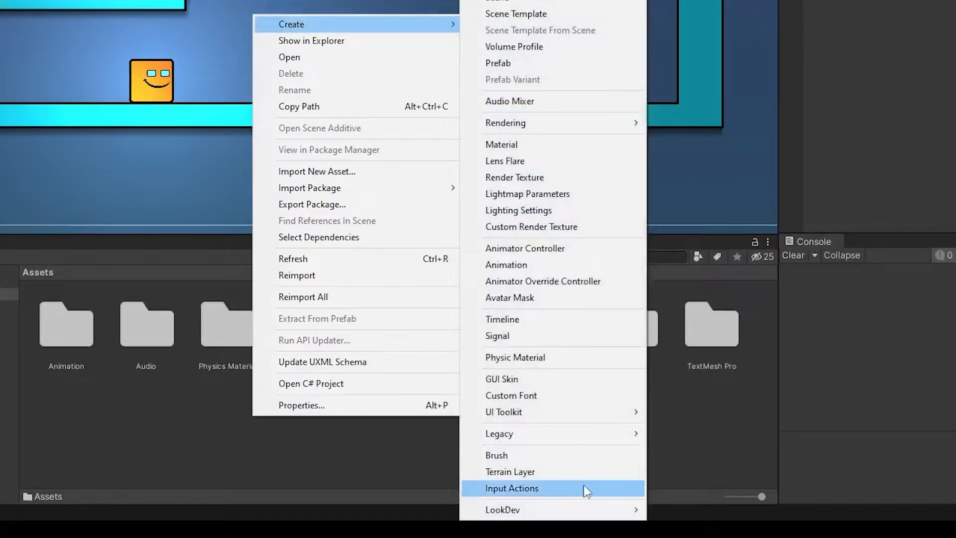
{"action": "left_click", "coordinate": [511, 488]}
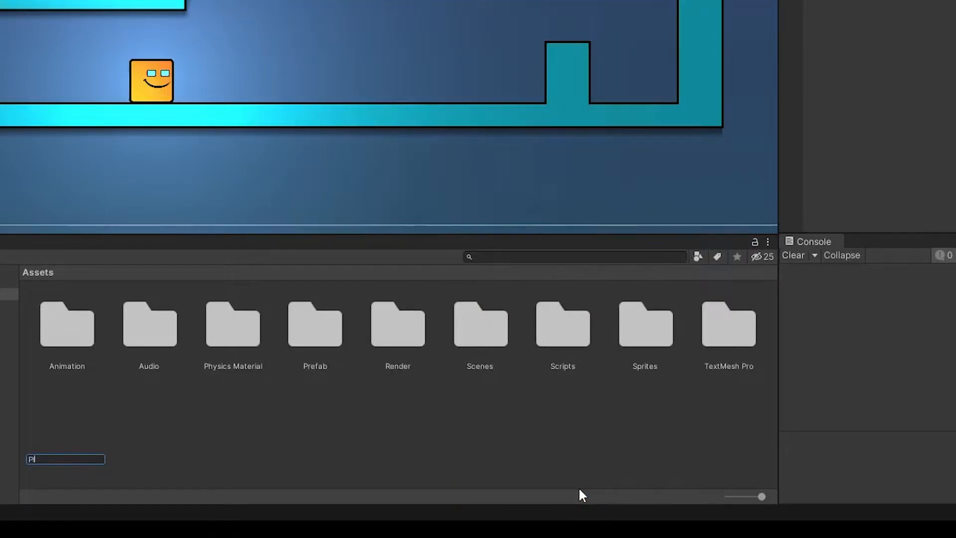
{"action": "type", "text": "Player Actions"}
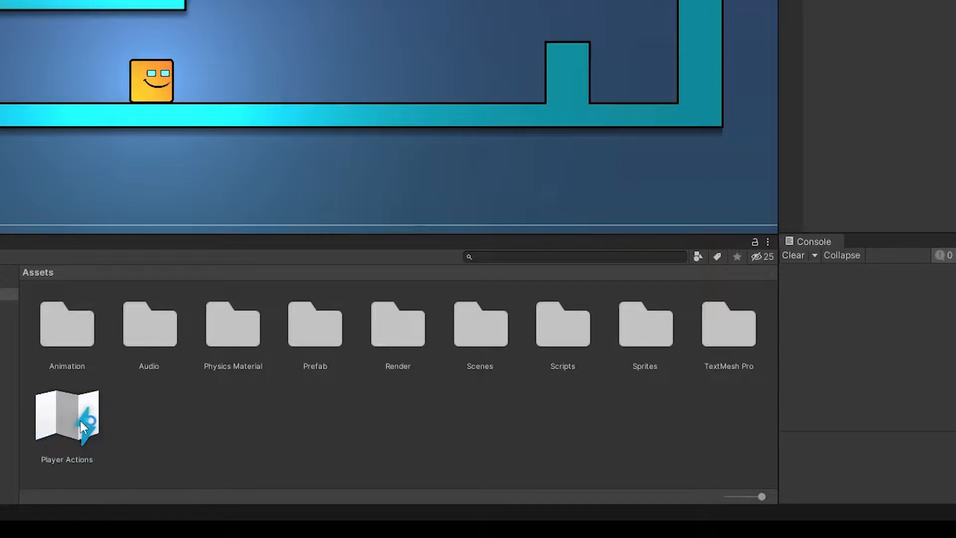
{"action": "double_click", "coordinate": [66, 420]}
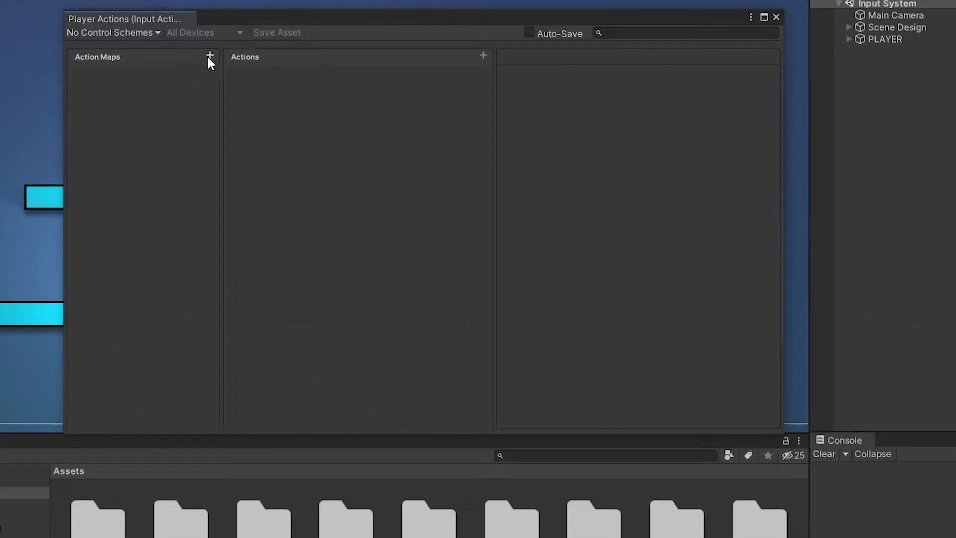
Add an action map named 'Player Actions' with a Jump action
{"action": "left_click", "coordinate": [209, 55]}
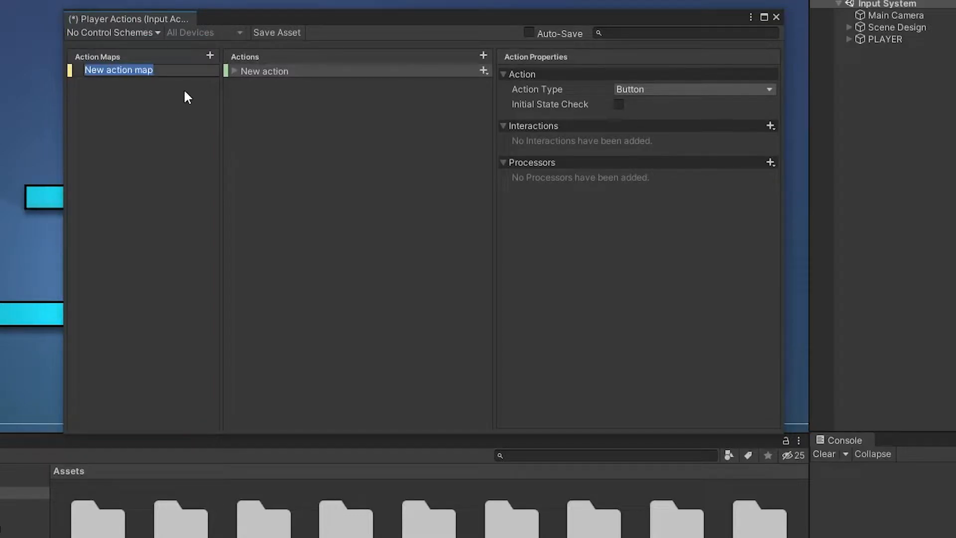
{"action": "mouse_move", "coordinate": [190, 90]}
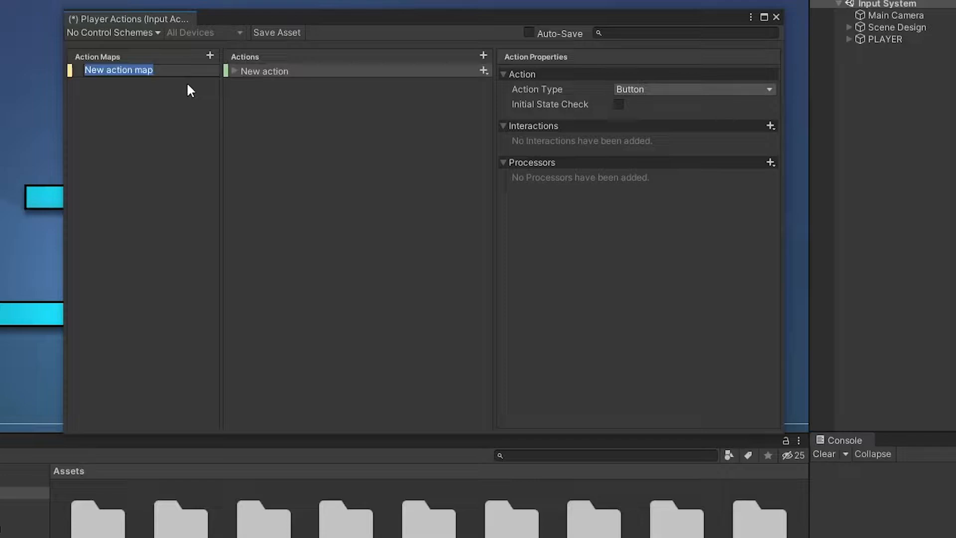
{"action": "type", "text": "Player A"}
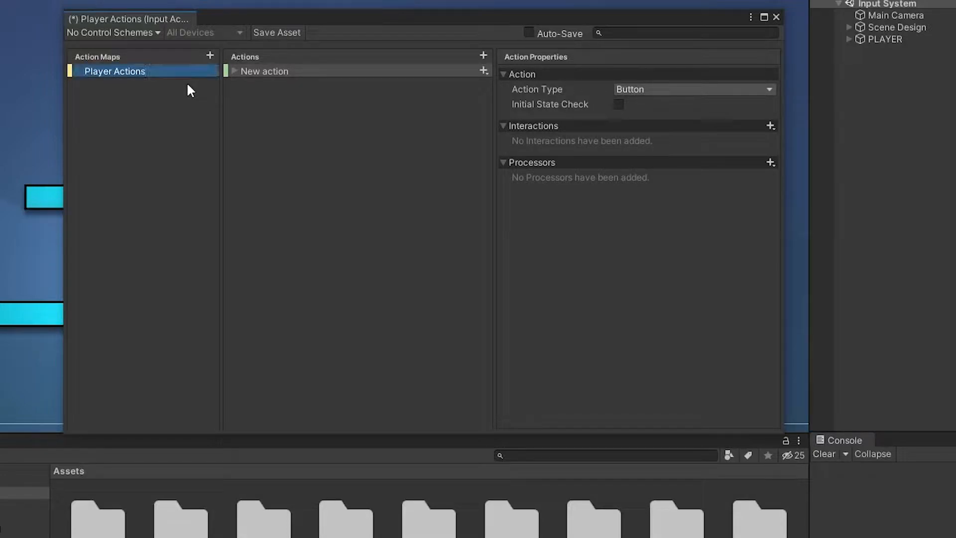
{"action": "type", "text": "Jump"}
{"action": "type", "text": "Movement"}
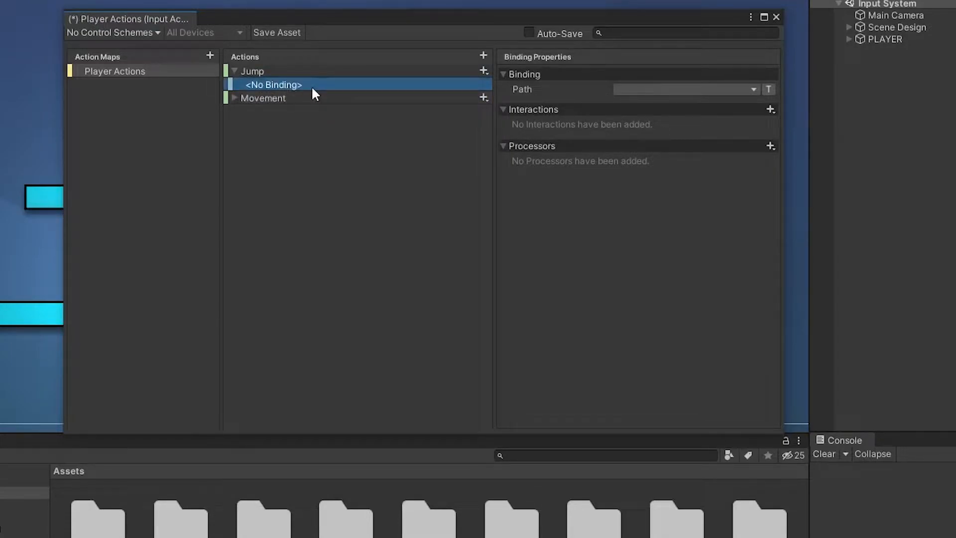
{"action": "mouse_move", "coordinate": [558, 98]}
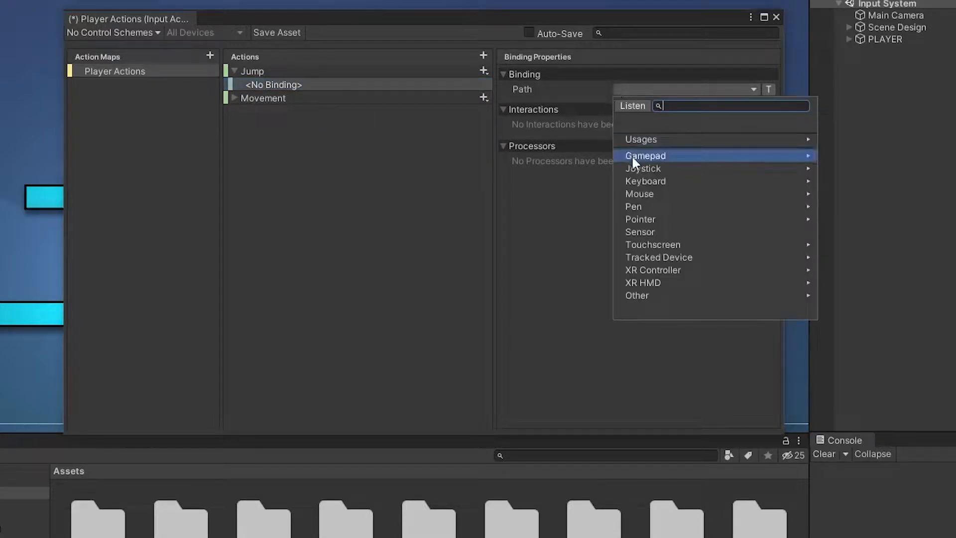
{"action": "mouse_move", "coordinate": [679, 289]}
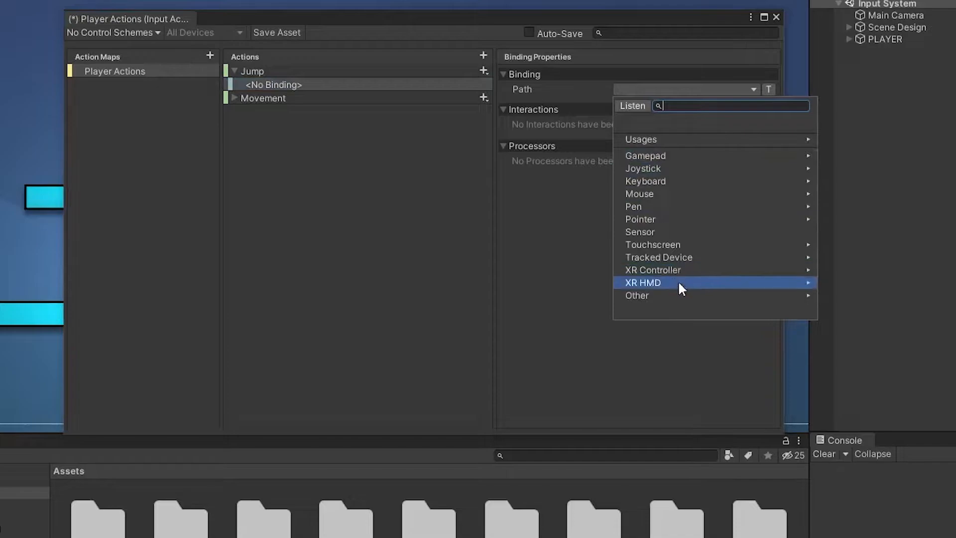
{"action": "mouse_move", "coordinate": [681, 186]}
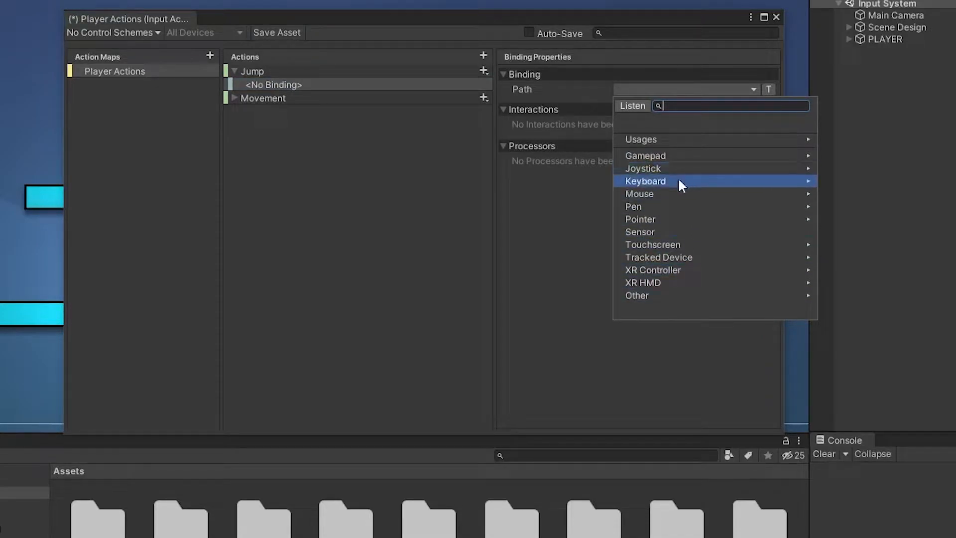
Bind Jump to Space [Keyboard] by listening for the key, then give Movement an empty binding
{"action": "left_click", "coordinate": [646, 182]}
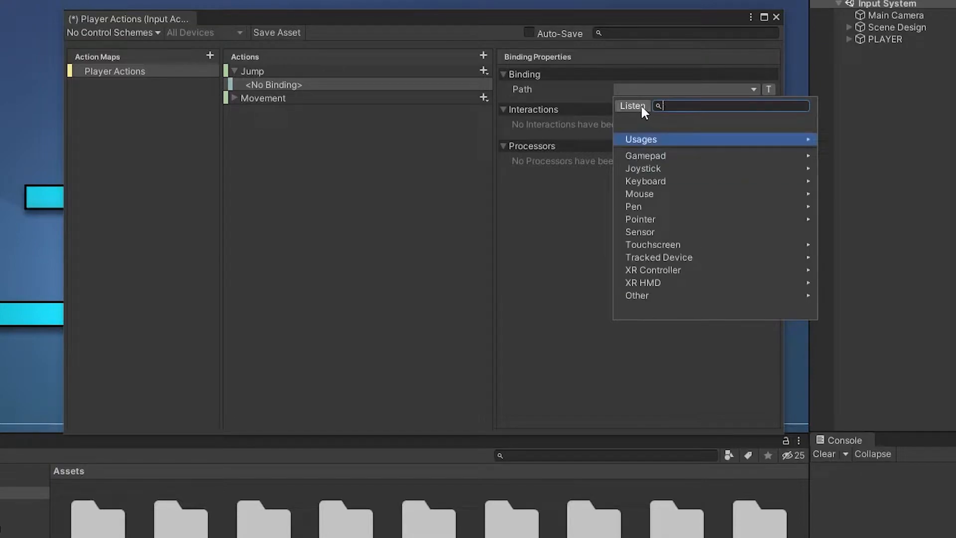
{"action": "left_click", "coordinate": [633, 105]}
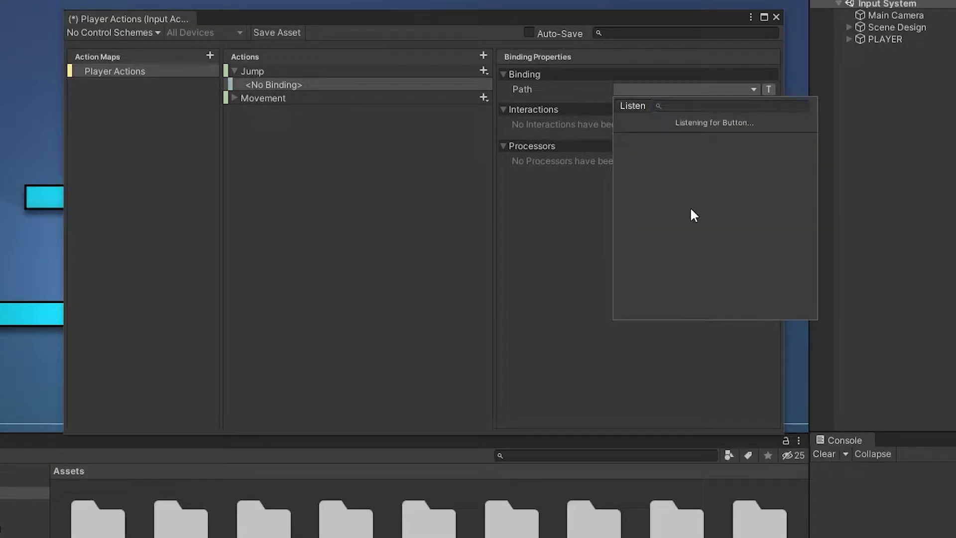
{"action": "key", "text": "space"}
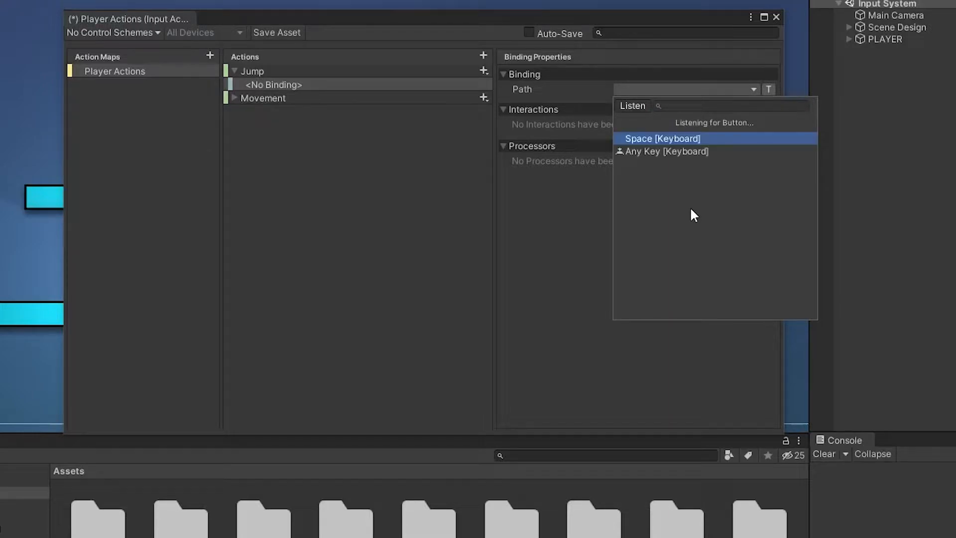
{"action": "key", "text": "h"}
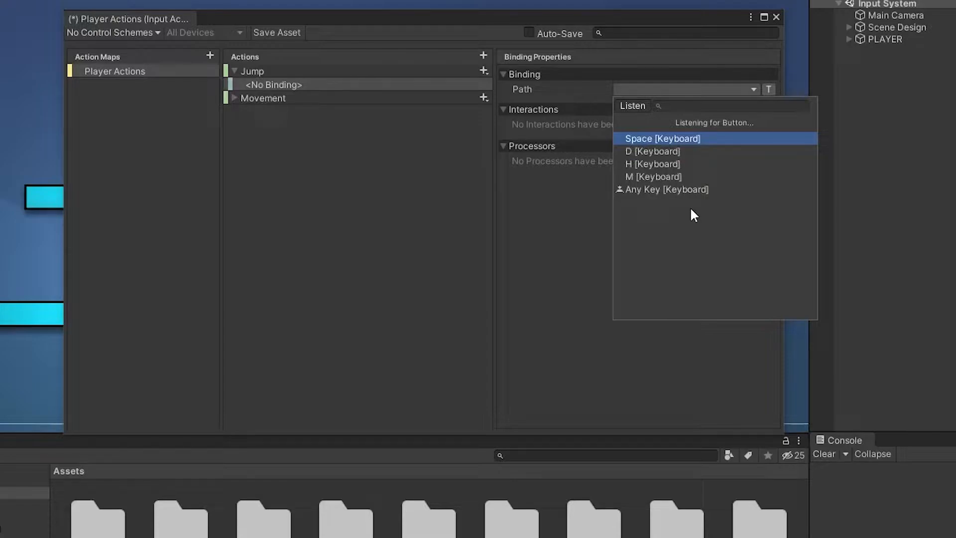
{"action": "mouse_move", "coordinate": [698, 148]}
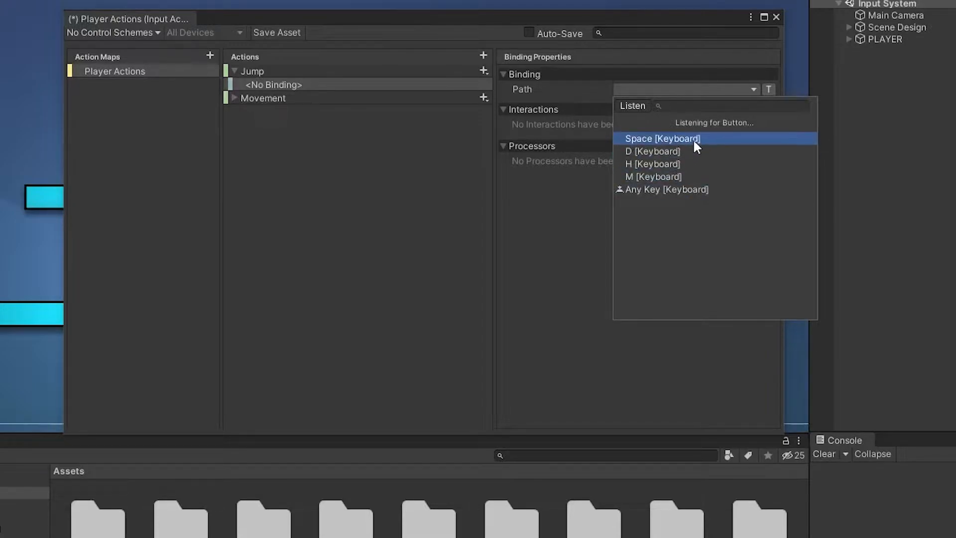
{"action": "left_click", "coordinate": [664, 139]}
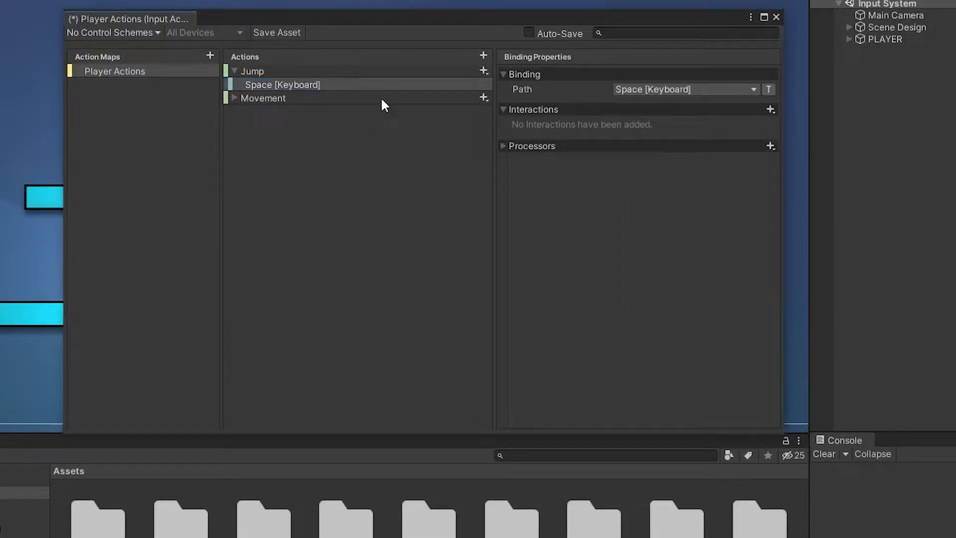
{"action": "left_click", "coordinate": [231, 98]}
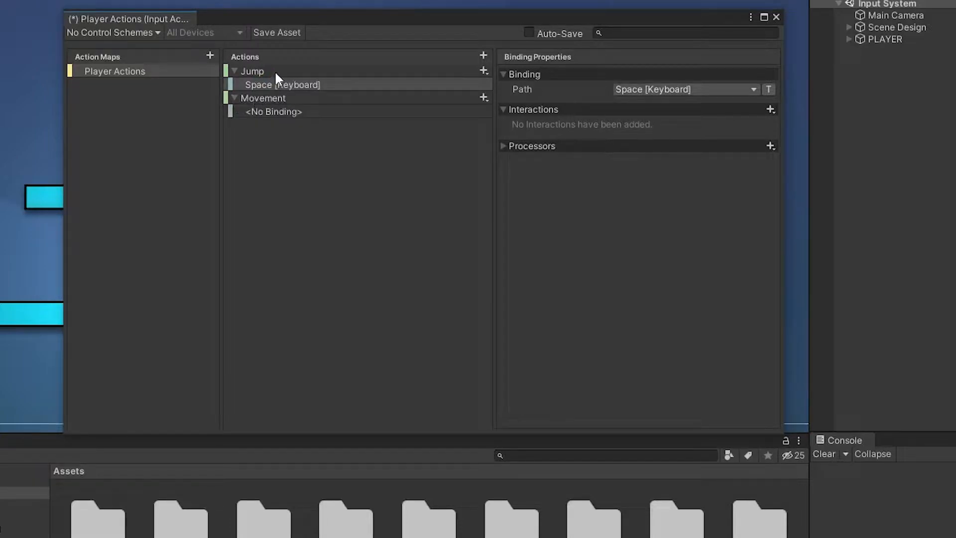
Make Movement a Value action instead of a button
{"action": "left_click", "coordinate": [694, 89]}
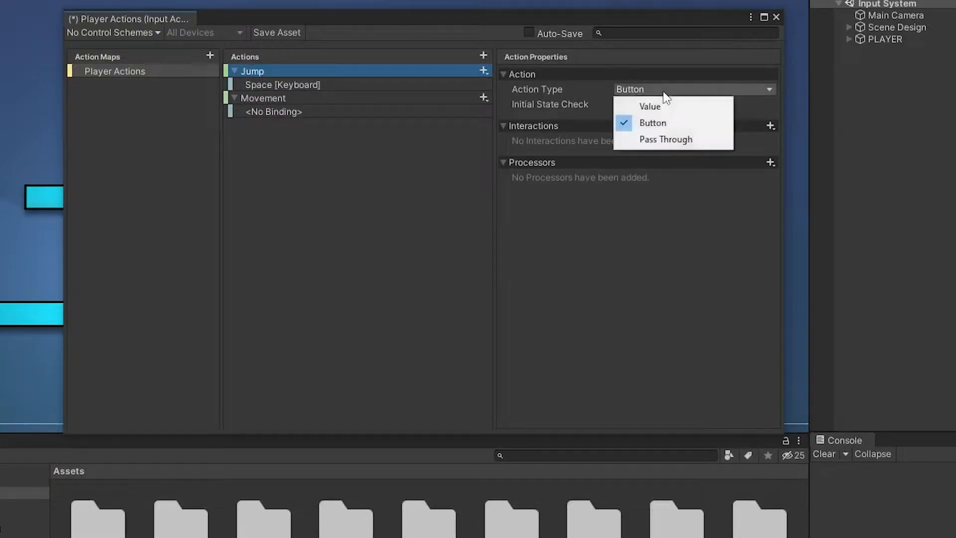
{"action": "left_click", "coordinate": [263, 97]}
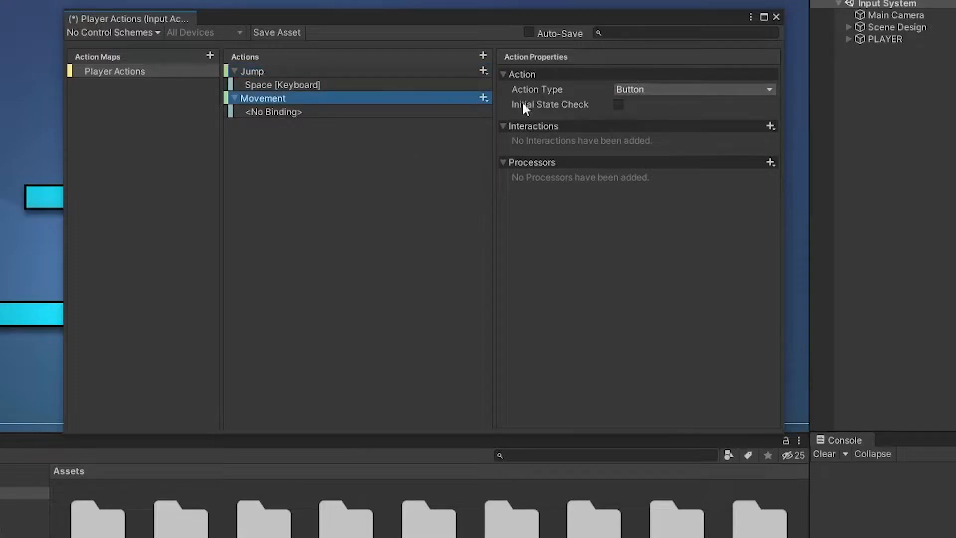
{"action": "left_click", "coordinate": [694, 90]}
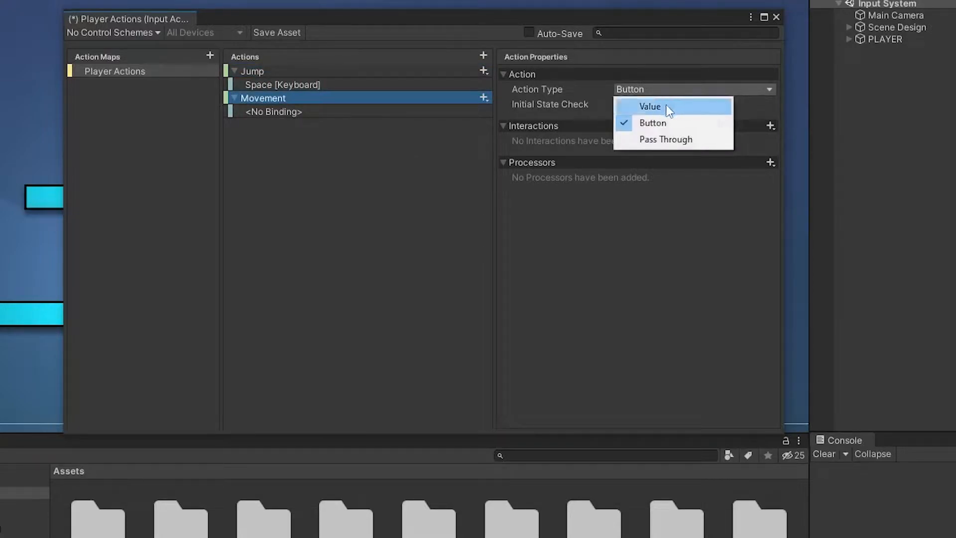
{"action": "left_click", "coordinate": [650, 105]}
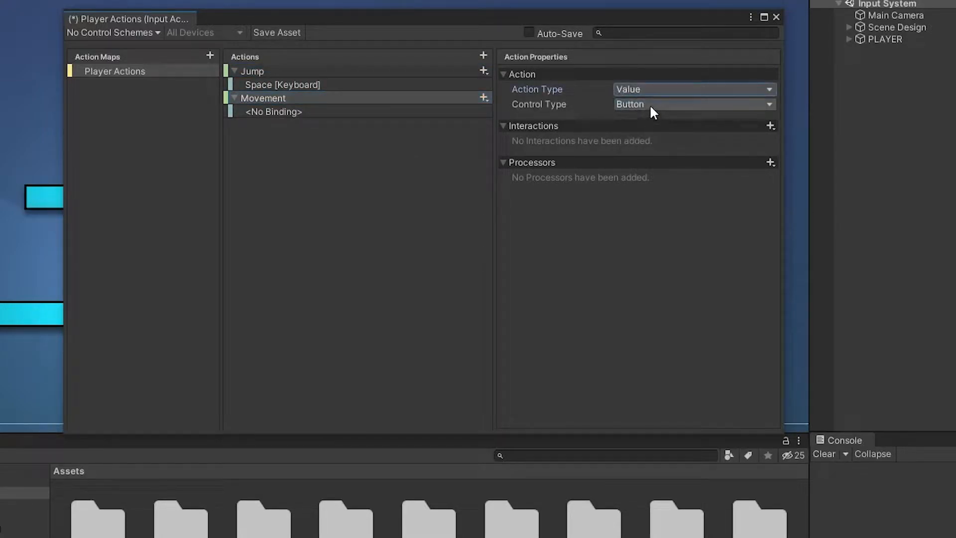
{"action": "left_click", "coordinate": [694, 105]}
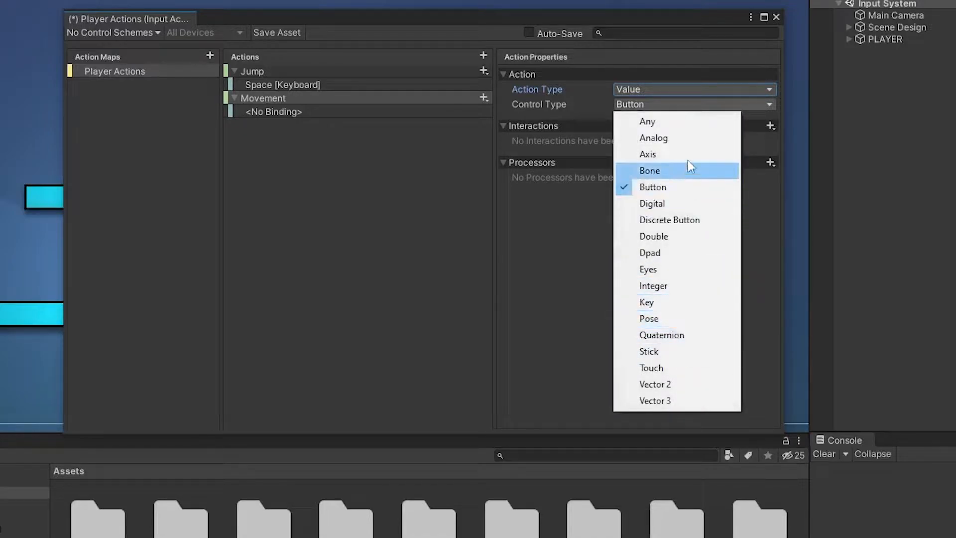
{"action": "mouse_move", "coordinate": [681, 388]}
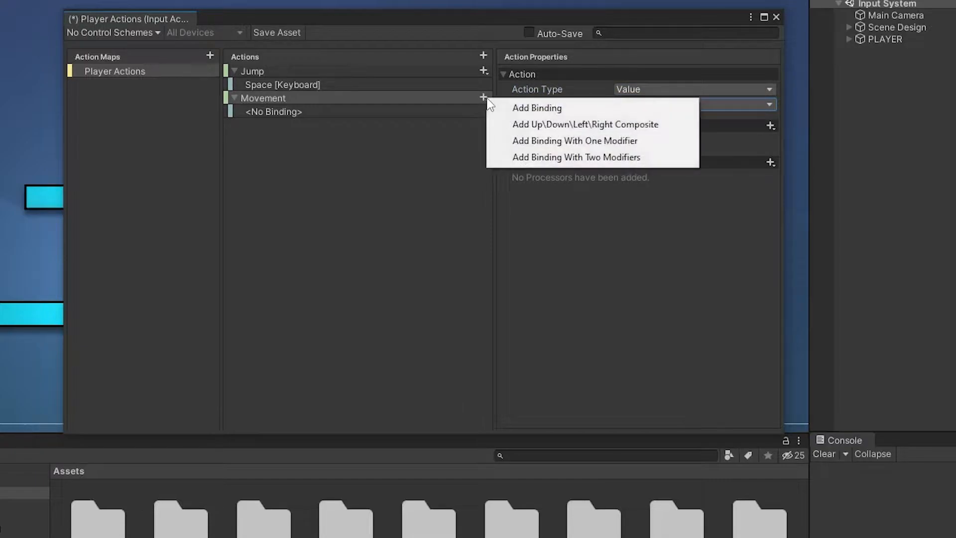
Add an Up/Down/Left/Right composite named WASD to Movement and start assigning its keys
{"action": "left_click", "coordinate": [584, 124]}
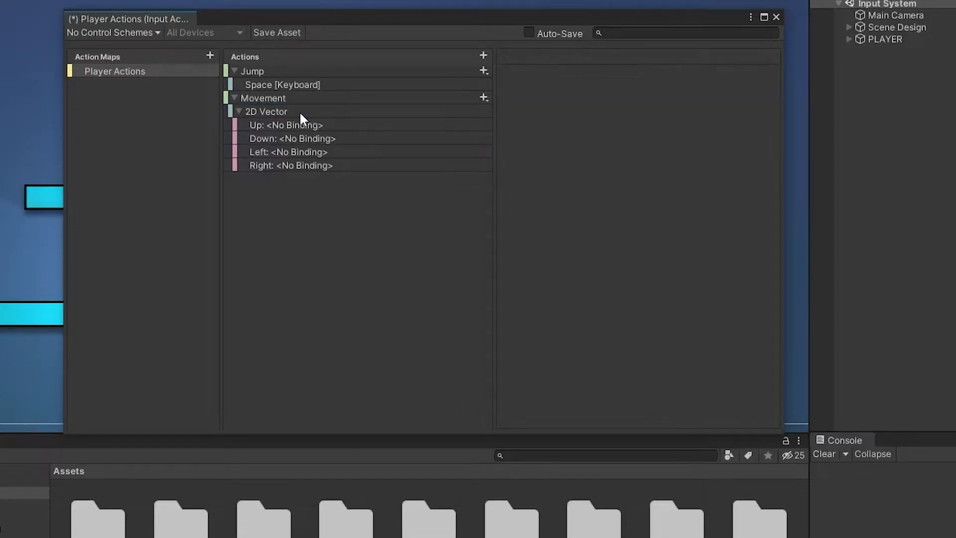
{"action": "left_click", "coordinate": [265, 110]}
{"action": "type", "text": "WASD"}
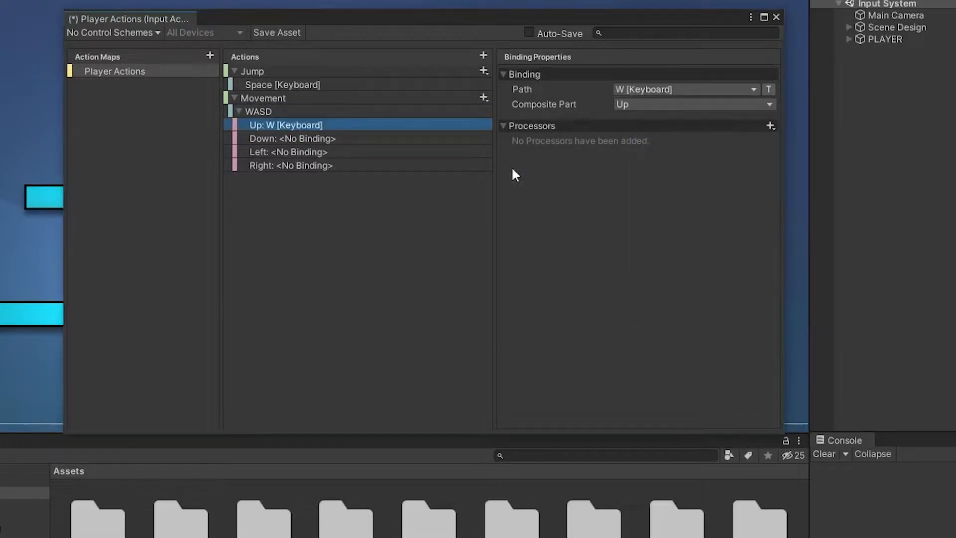
{"action": "left_click", "coordinate": [288, 139]}
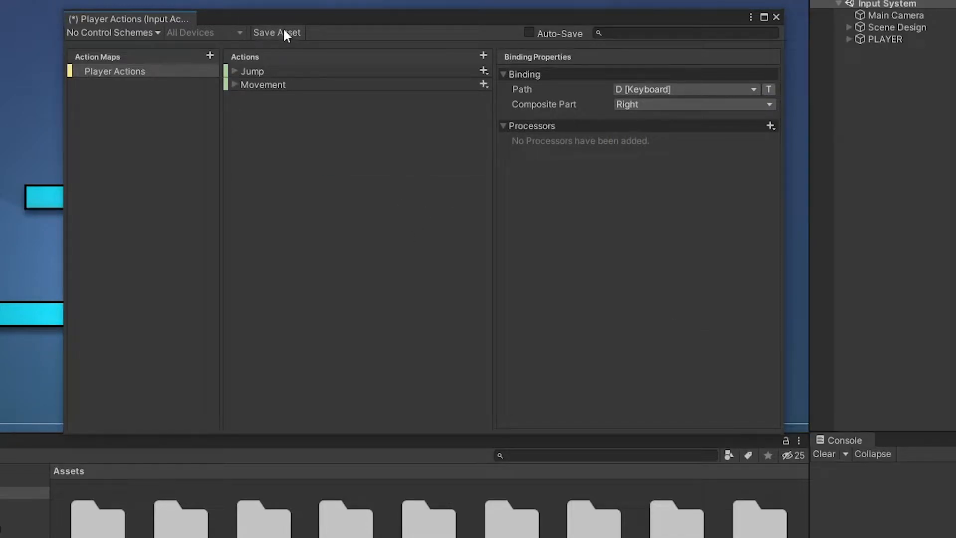
Save the Player Actions asset, switch Auto-Save on and close the input actions editor
{"action": "left_click", "coordinate": [279, 33]}
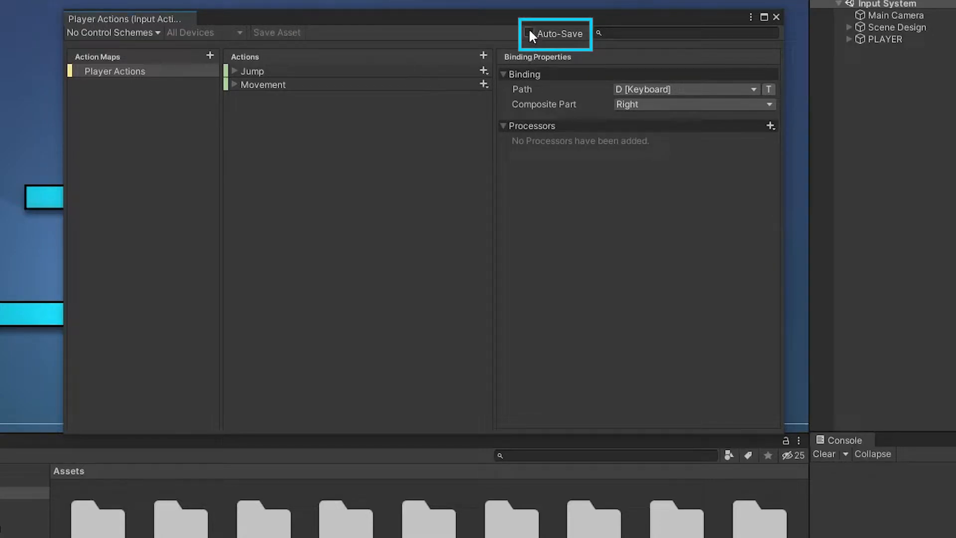
{"action": "left_click", "coordinate": [530, 34]}
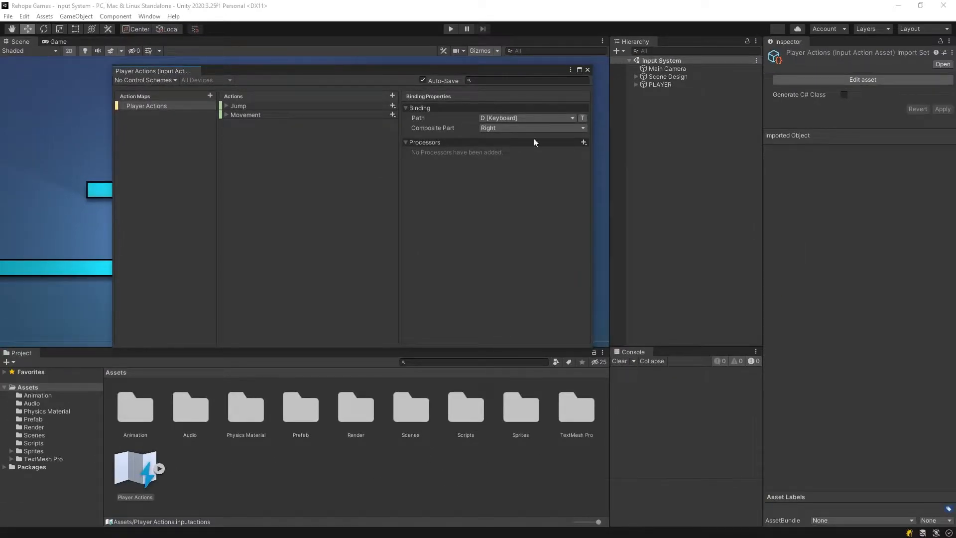
{"action": "left_click", "coordinate": [588, 70]}
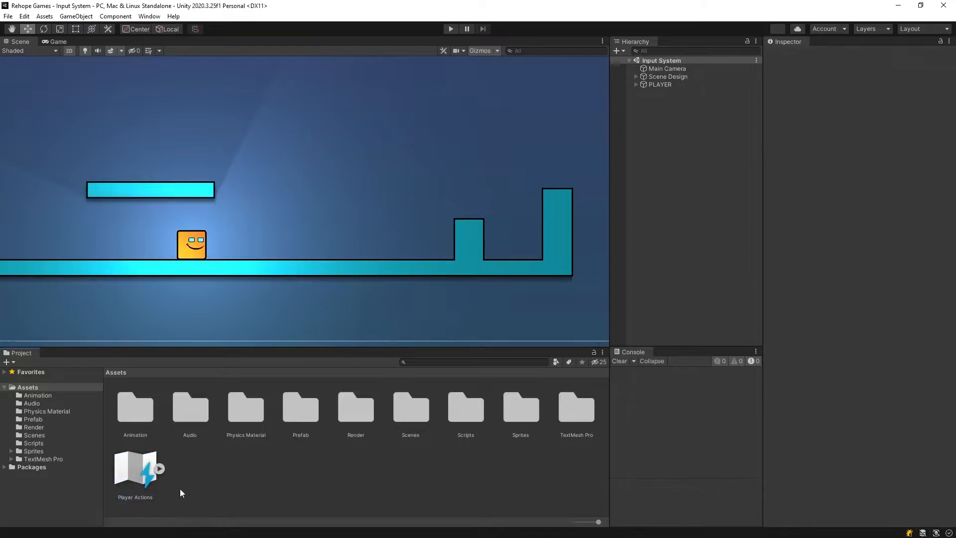
Add a Player Input component to PLAYER and create and attach a new PlayerController script
{"action": "left_click", "coordinate": [820, 132]}
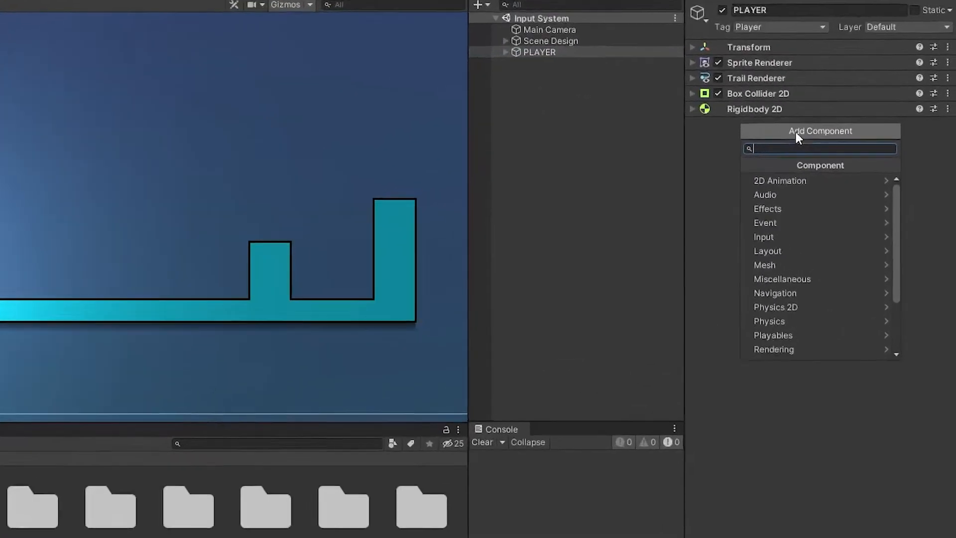
{"action": "type", "text": "pLayer"}
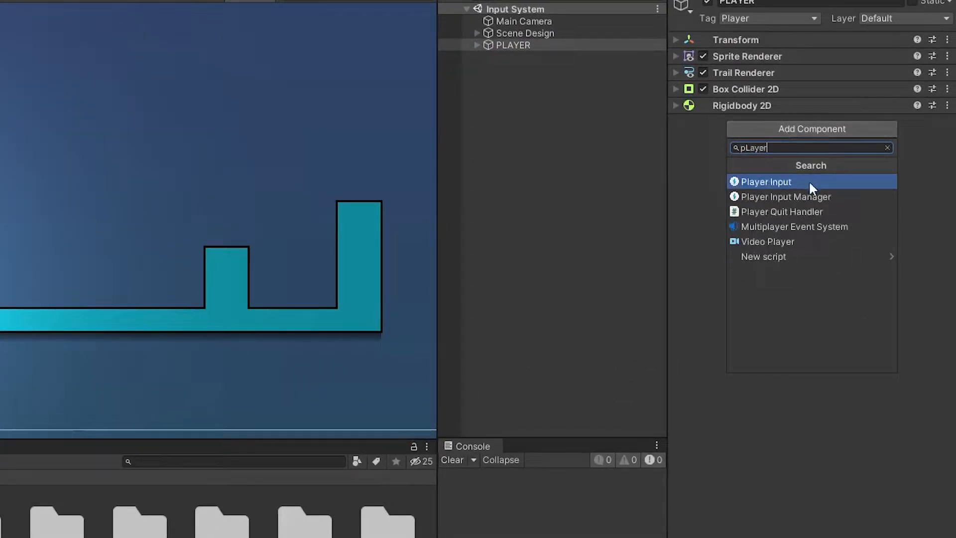
{"action": "left_click", "coordinate": [765, 182]}
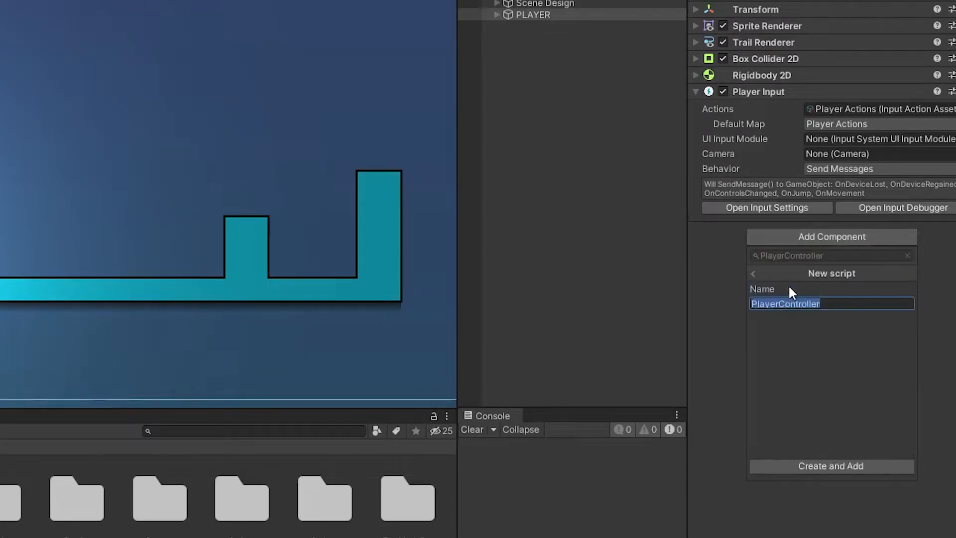
{"action": "left_click", "coordinate": [831, 466]}
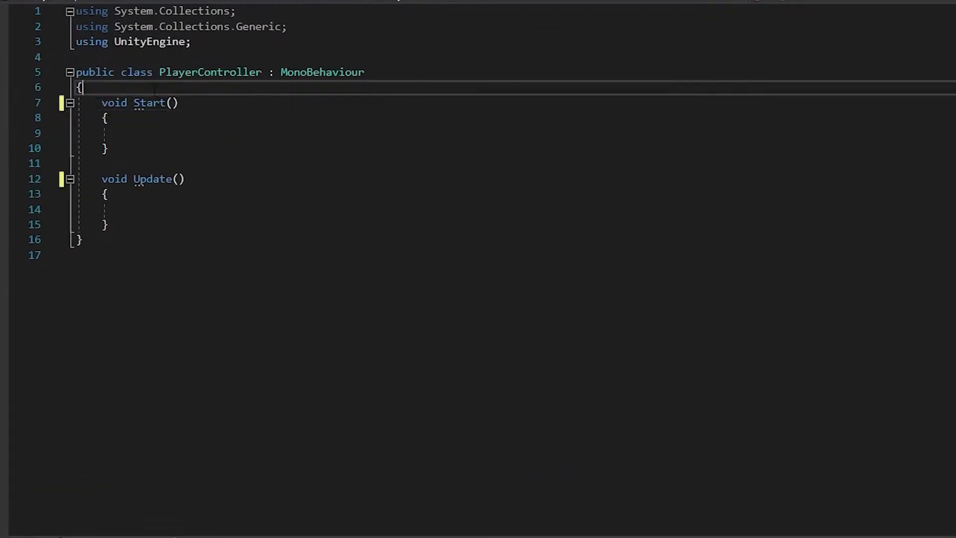
Import UnityEngine.InputSystem and declare a public Jump method taking InputAction.CallbackContext
{"action": "type", "text": "using UnityEngine"}
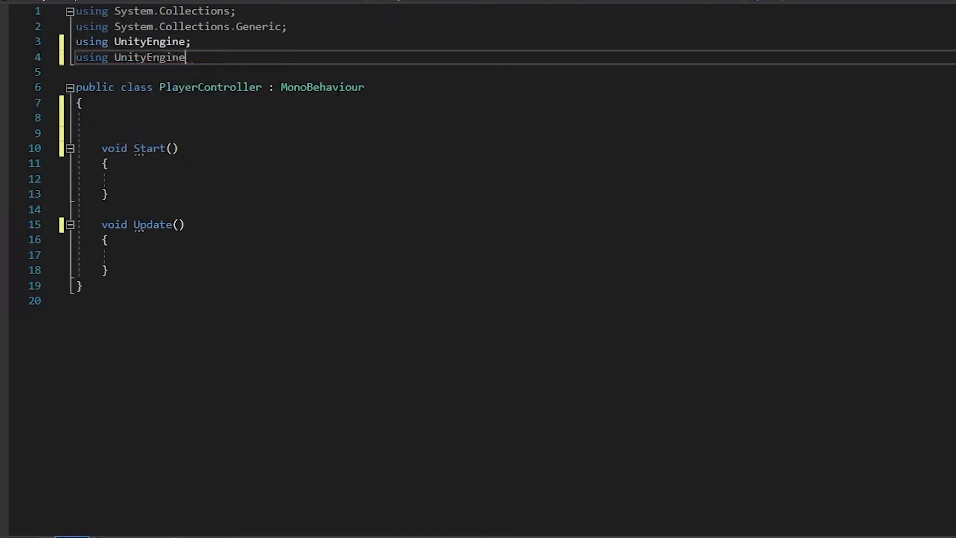
{"action": "type", "text": ".InputSystem;"}
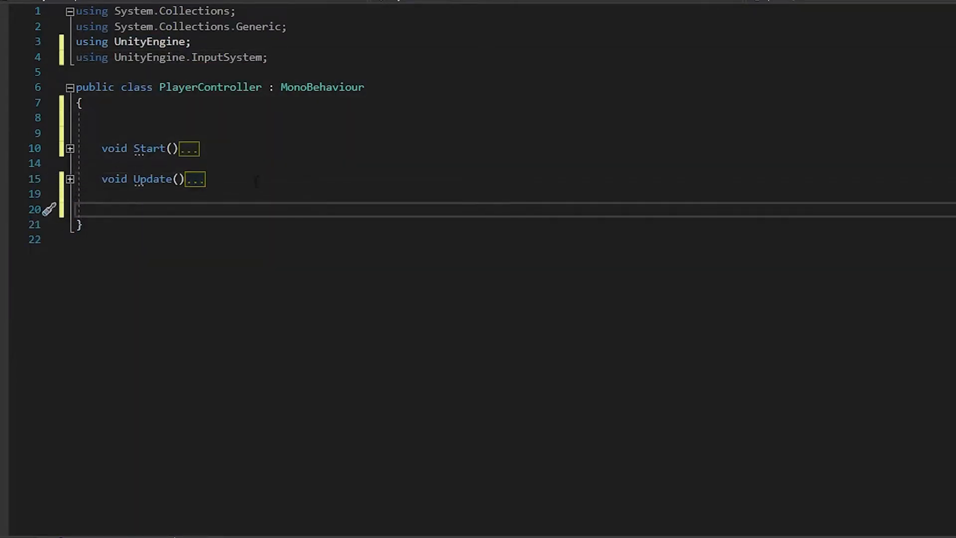
{"action": "type", "text": "public void"}
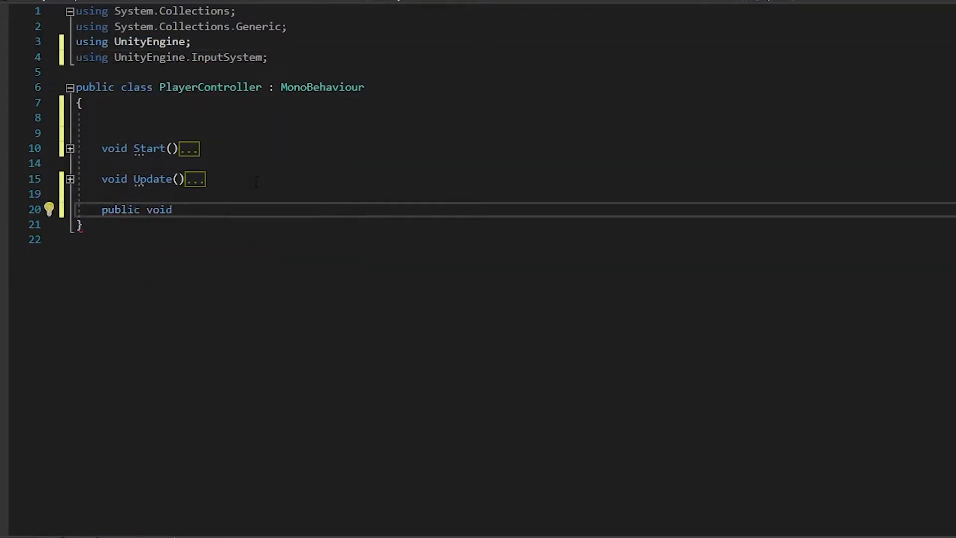
{"action": "type", "text": "Jump()"}
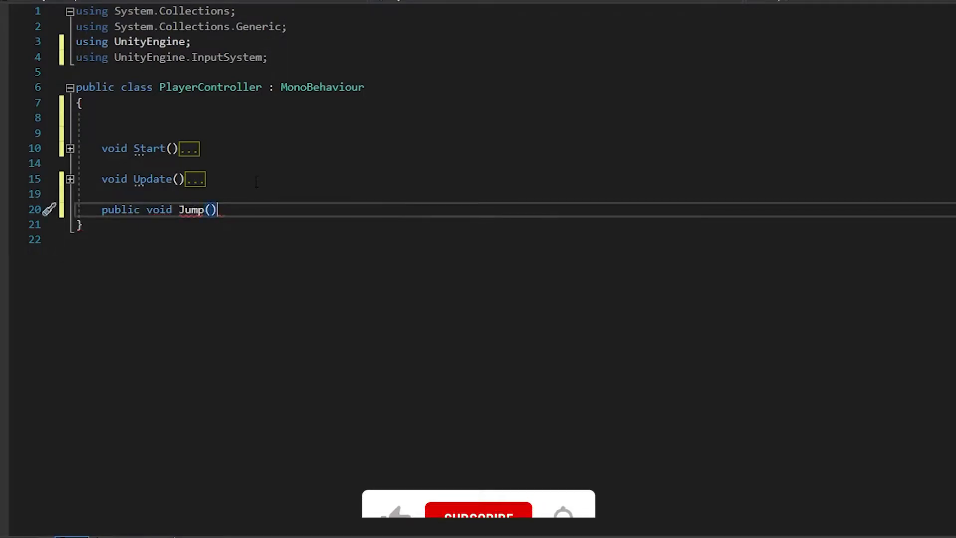
{"action": "type", "text": "inpu"}
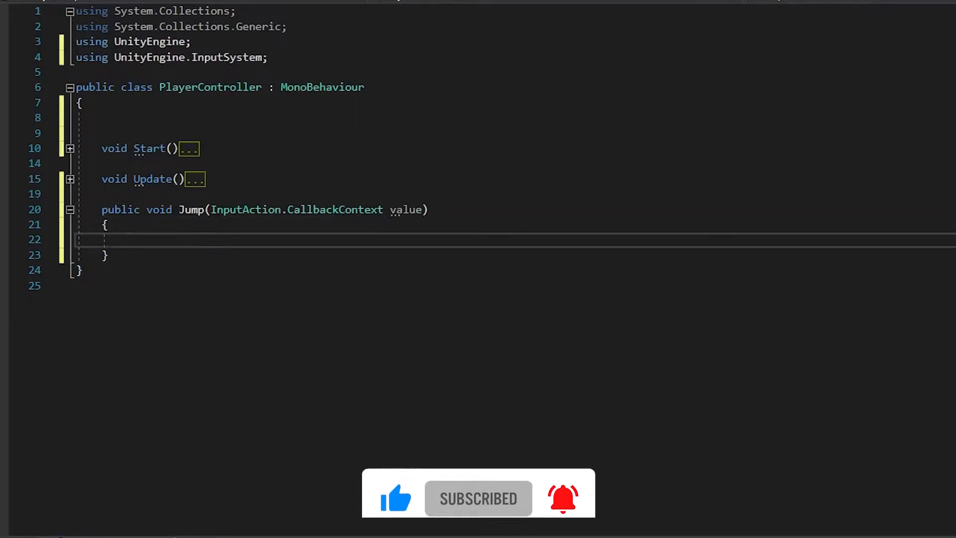
Declare a public Movement callback method and have Jump log value.phase with Debug.Log
{"action": "type", "text": "public void Movement("}
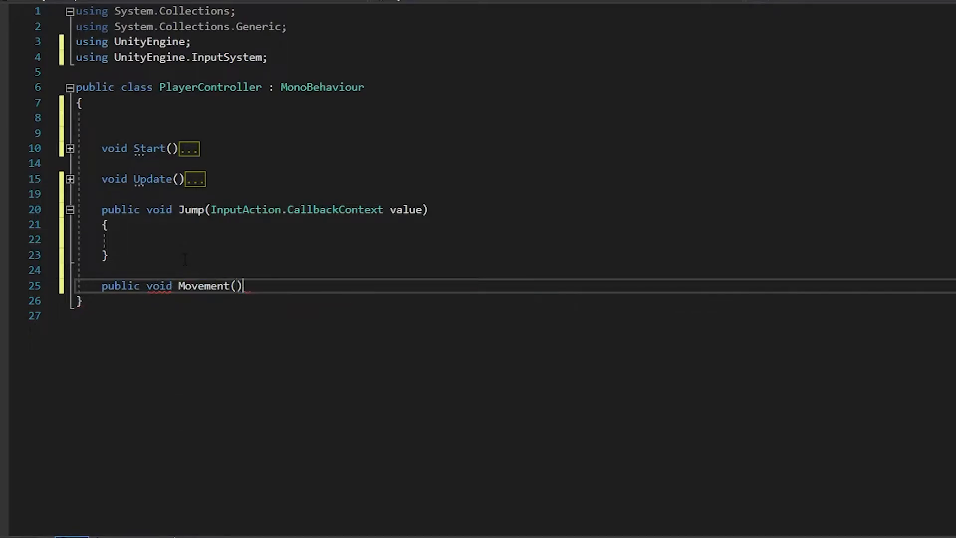
{"action": "type", "text": "in"}
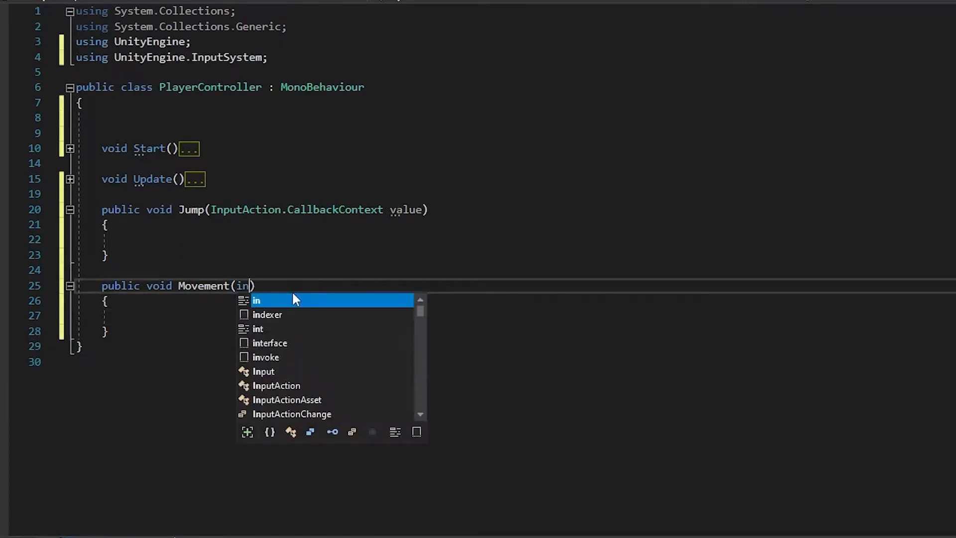
{"action": "type", "text": "putAction.ca"}
{"action": "left_click", "coordinate": [515, 239]}
{"action": "type", "text": "Debug.Log("}
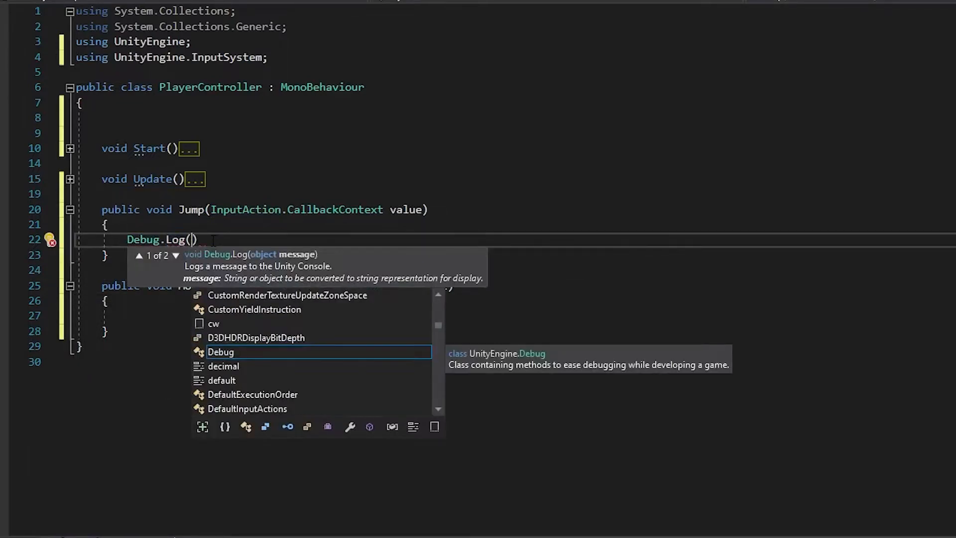
{"action": "type", "text": "value.phase"}
{"action": "left_click", "coordinate": [515, 315]}
{"action": "type", "text": "debu"}
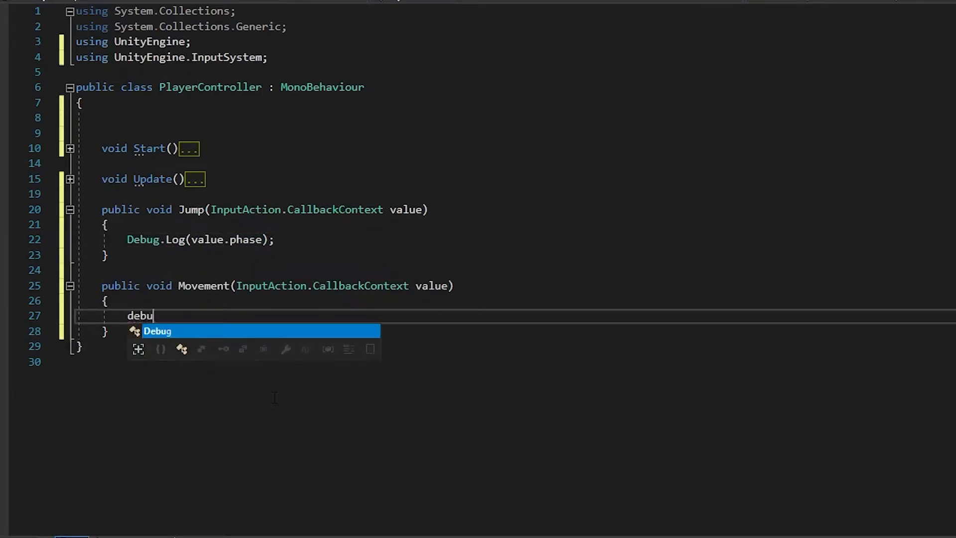
{"action": "type", "text": ".Log(val"}
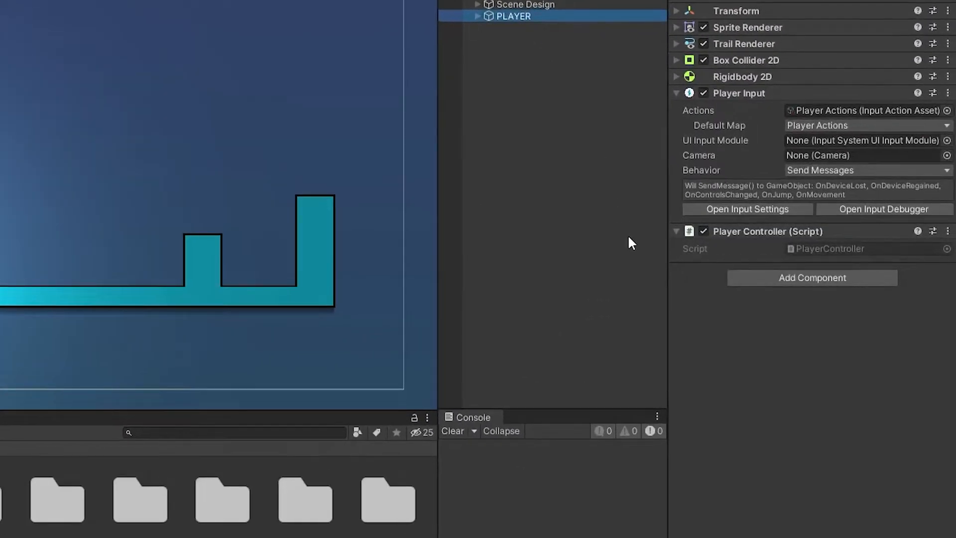
Set Player Input behaviour to Invoke Unity Events and expand the Player Actions events
{"action": "left_click", "coordinate": [869, 171]}
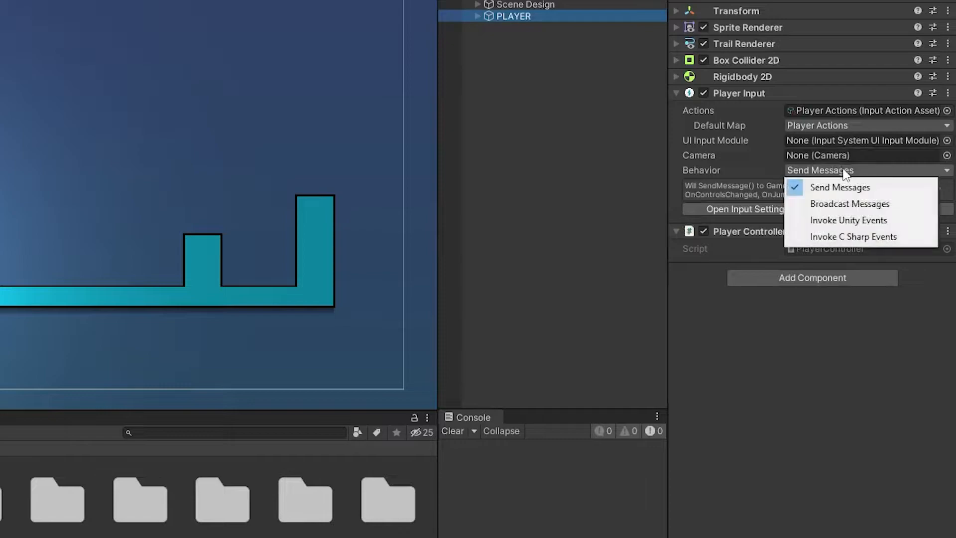
{"action": "left_click", "coordinate": [849, 220]}
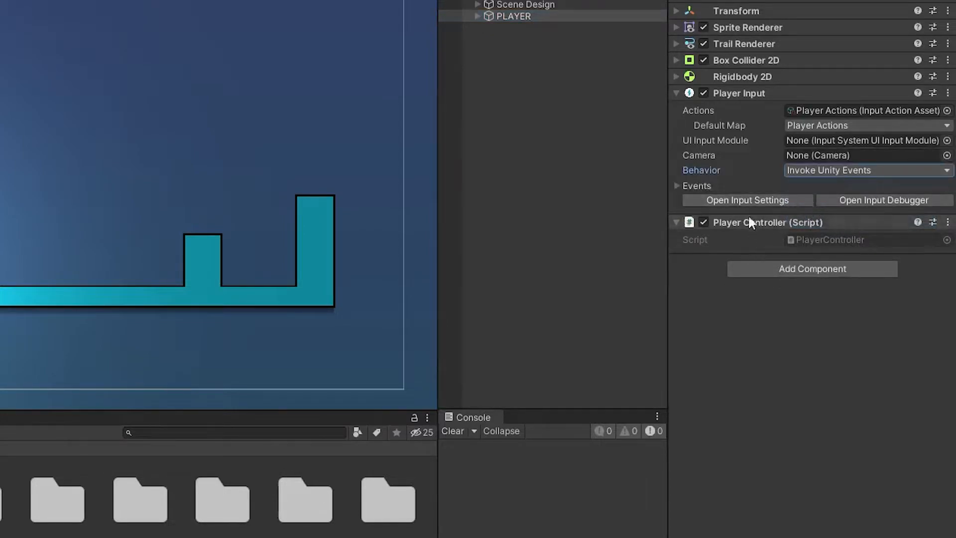
{"action": "left_click", "coordinate": [677, 185]}
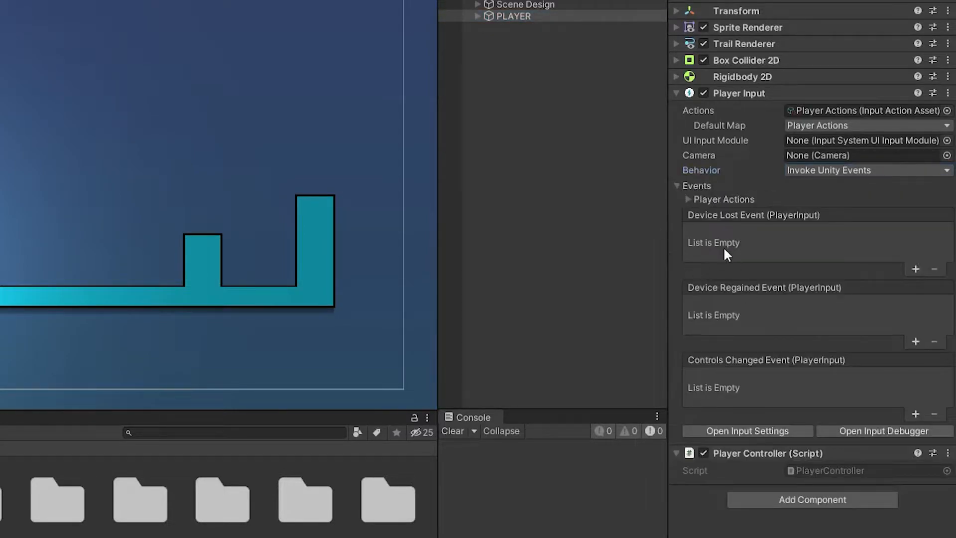
{"action": "left_click", "coordinate": [688, 199]}
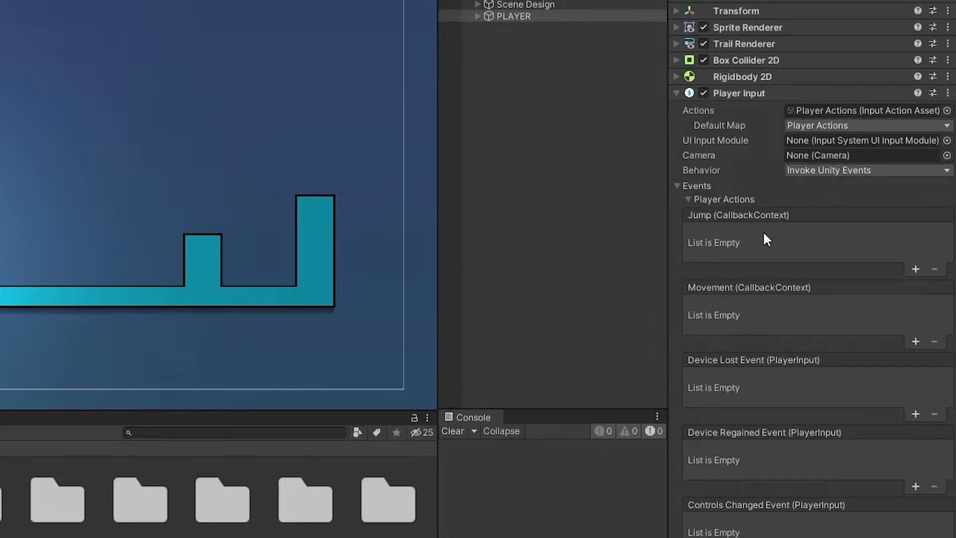
Wire Jump to PlayerController.Jump and Movement to PLAYER's PlayerController, then start play mode
{"action": "left_click", "coordinate": [917, 269]}
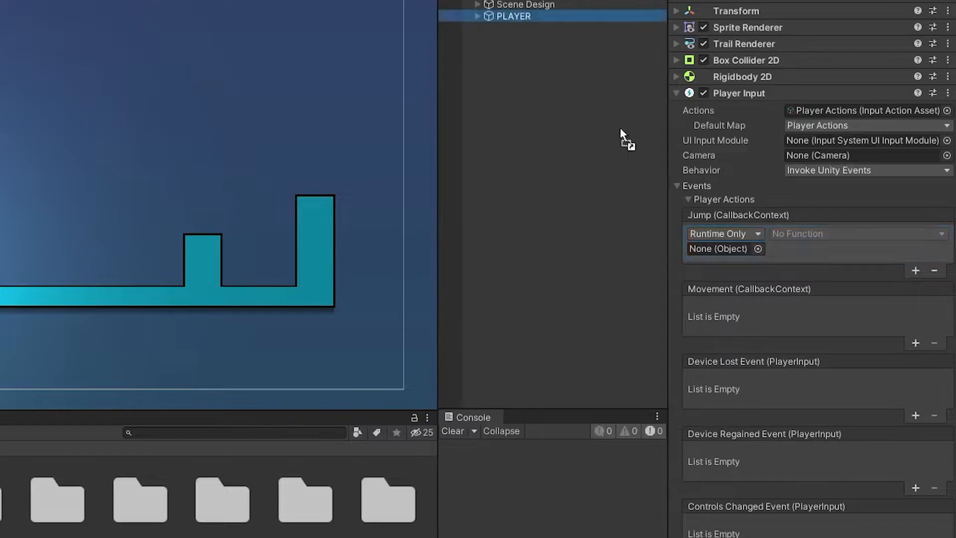
{"action": "left_click", "coordinate": [859, 233]}
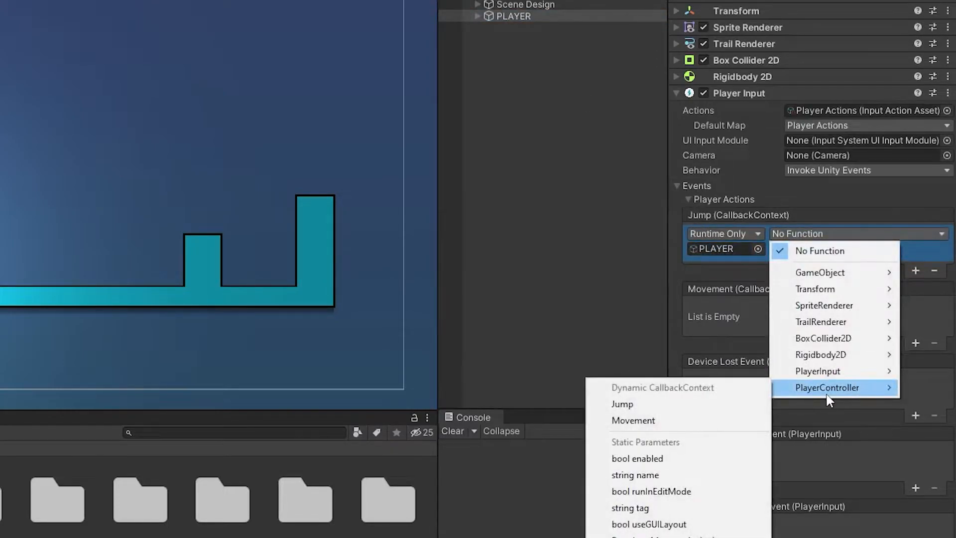
{"action": "left_click", "coordinate": [623, 405]}
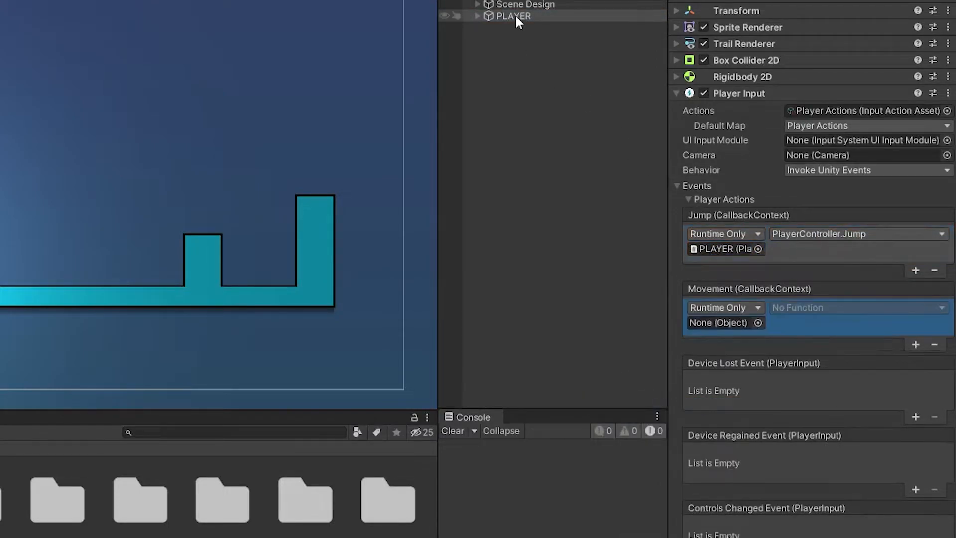
{"action": "left_click", "coordinate": [858, 307]}
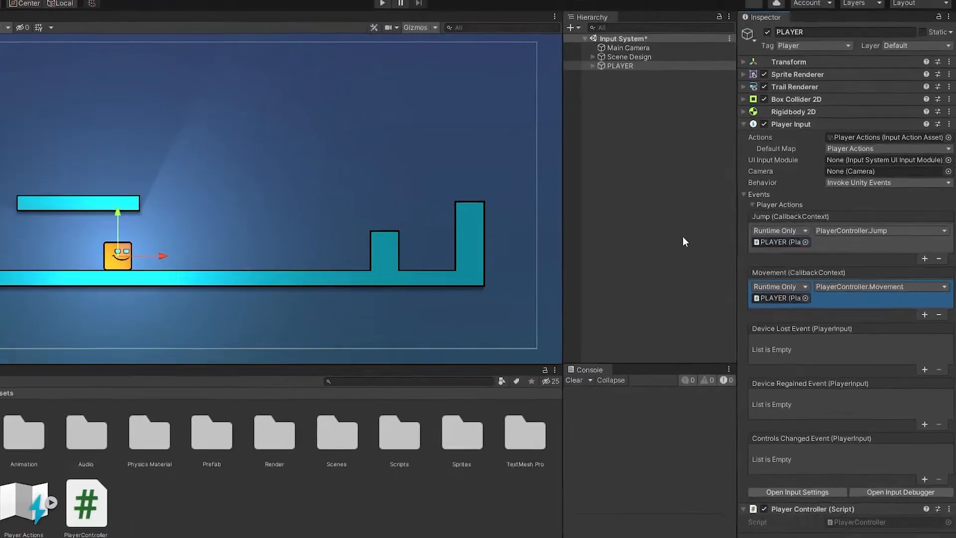
{"action": "left_click", "coordinate": [449, 28]}
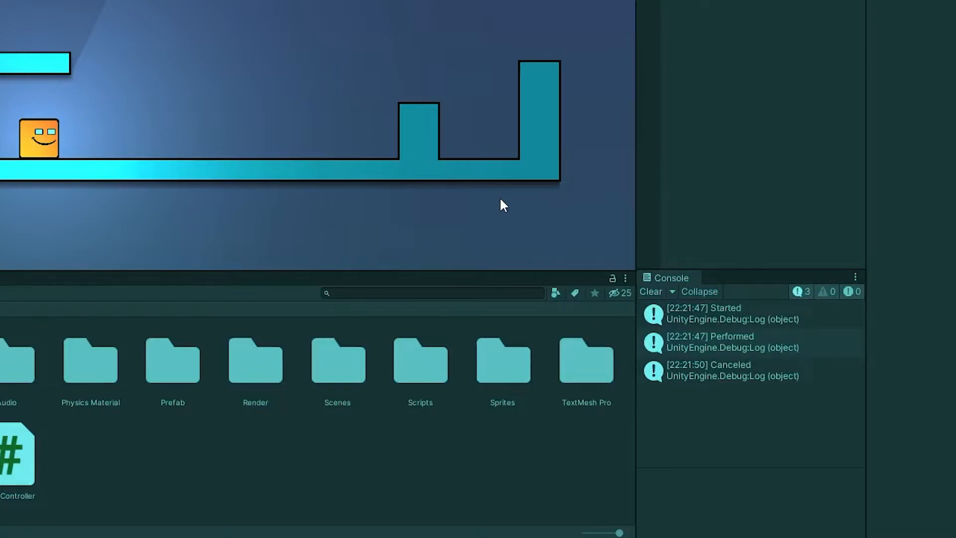
{"action": "mouse_move", "coordinate": [648, 297]}
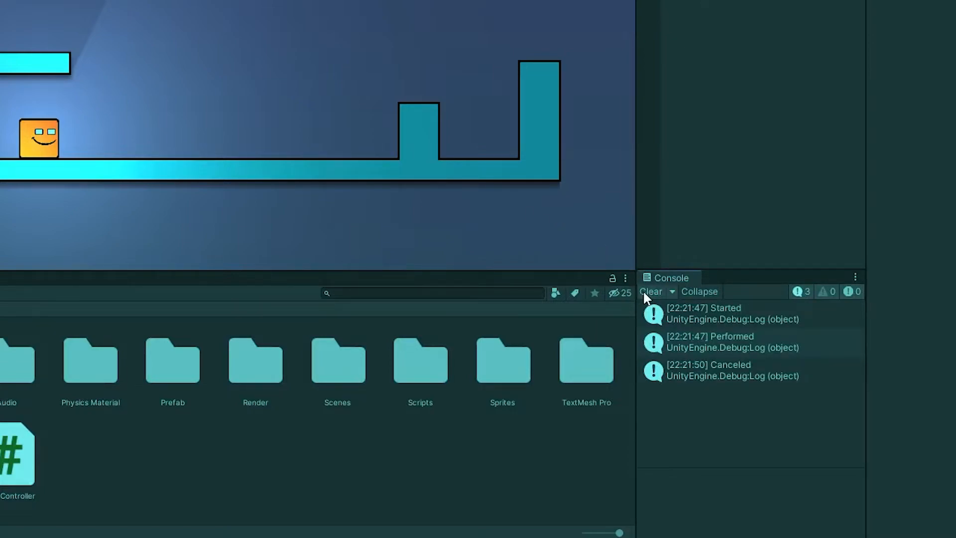
Clear the logged Started, Performed and Canceled jump phases from the Console
{"action": "left_click", "coordinate": [652, 291]}
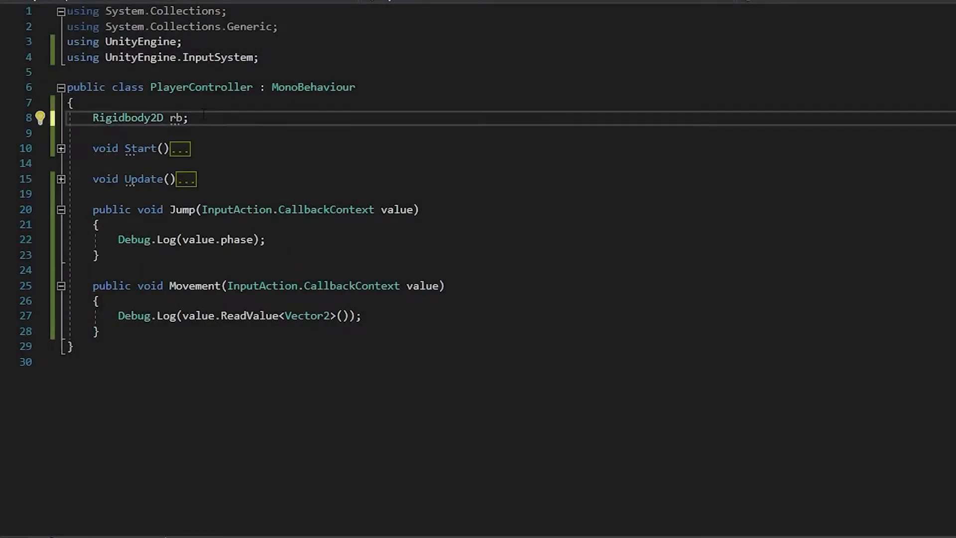
Declare a public int speed, cache the Rigidbody2D, and read vecMove as Vector2 in the Movement callback
{"action": "type", "text": "public int speed;"}
{"action": "type", "text": "rb"}
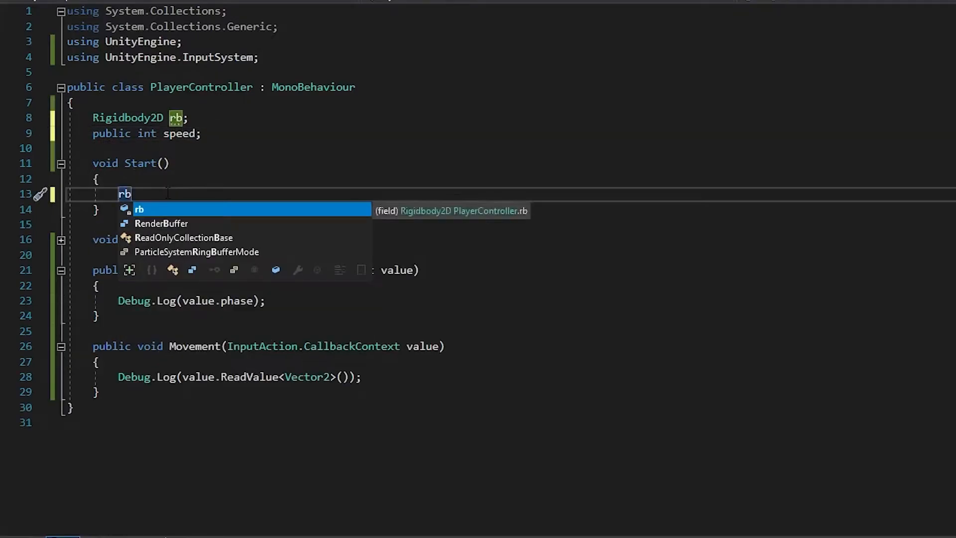
{"action": "type", "text": "= GetComponent<Rigidbody2D>"}
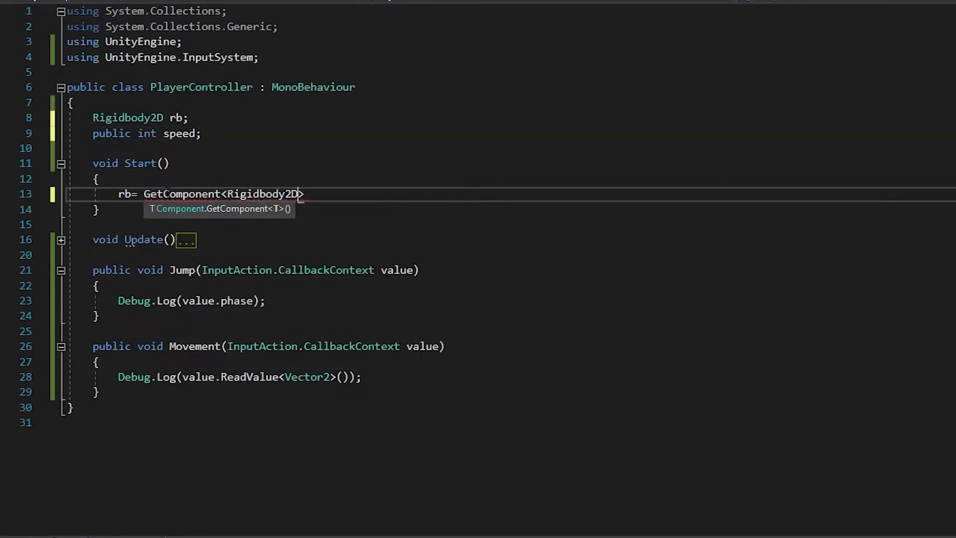
{"action": "type", "text": "void FixedUpdate("}
{"action": "type", "text": "Vector2 vec"}
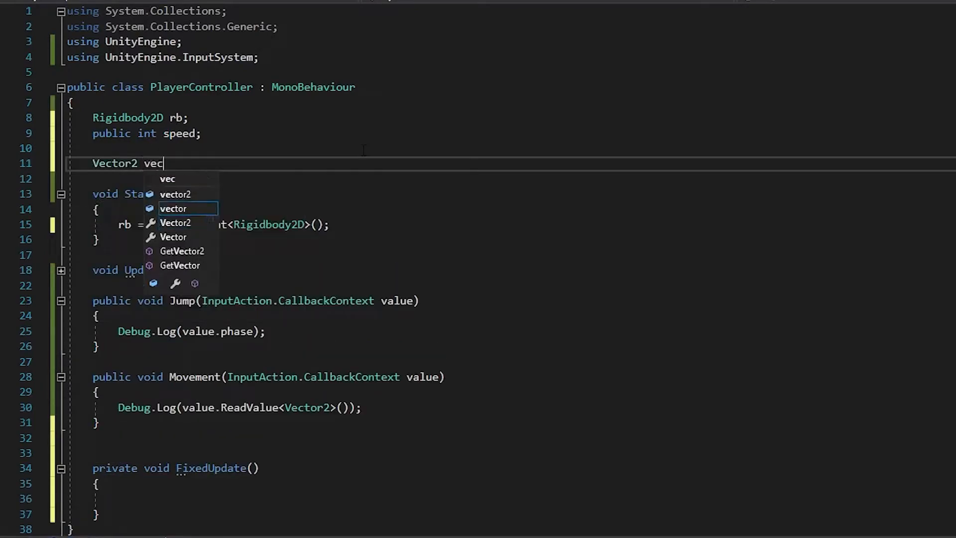
{"action": "type", "text": "Move;"}
{"action": "left_click", "coordinate": [511, 408]}
{"action": "type", "text": "vecMove="}
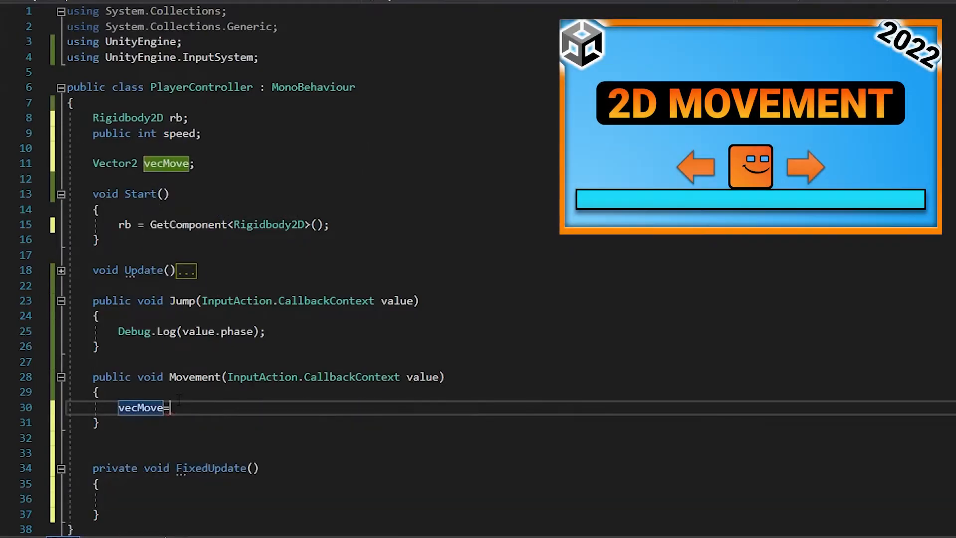
{"action": "type", "text": "value.ReadValue<Vector2>();"}
{"action": "left_click", "coordinate": [512, 498]}
{"action": "type", "text": "rb.velocity"}
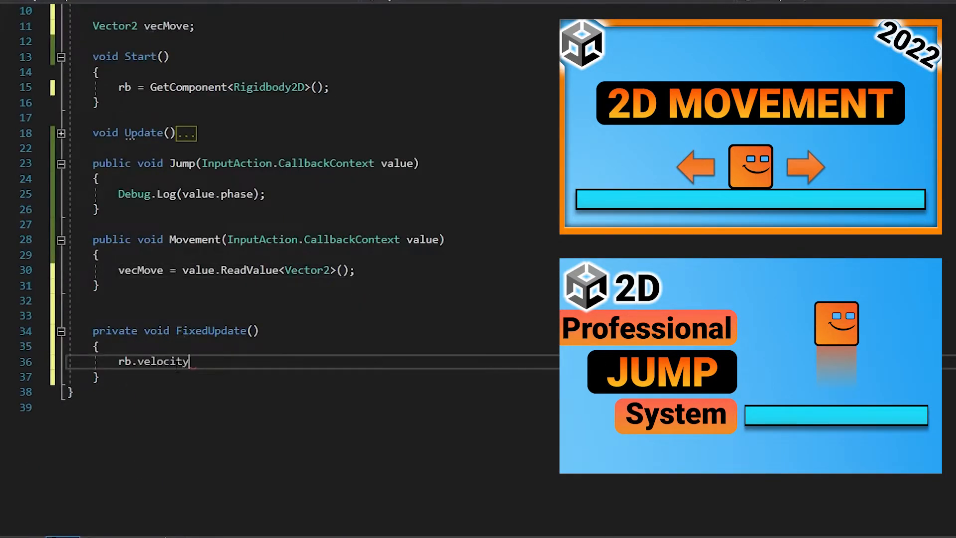
In FixedUpdate set rb.velocity to (vecMove.x*speed, rb.velocity.y)
{"action": "type", "text": "= new Vector2("}
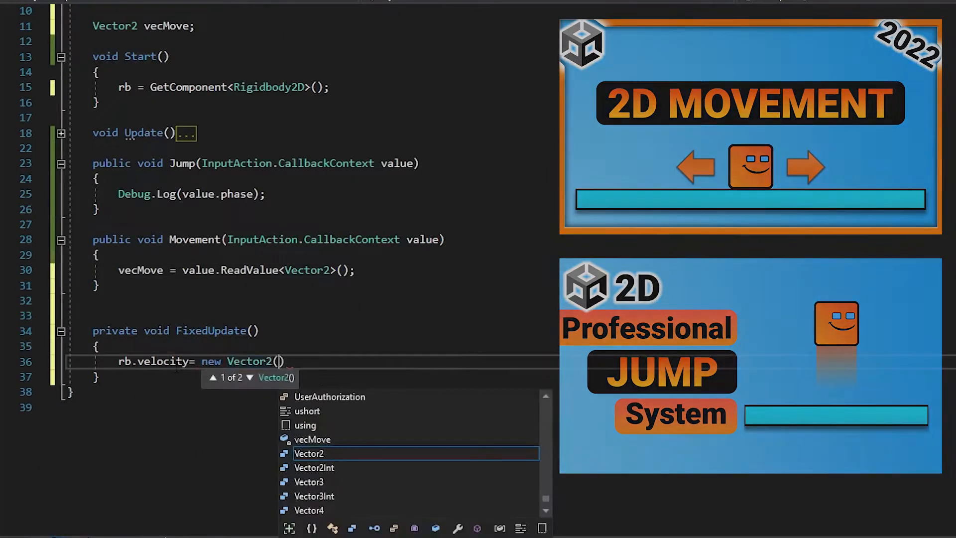
{"action": "type", "text": "vecMove.x*speed,"}
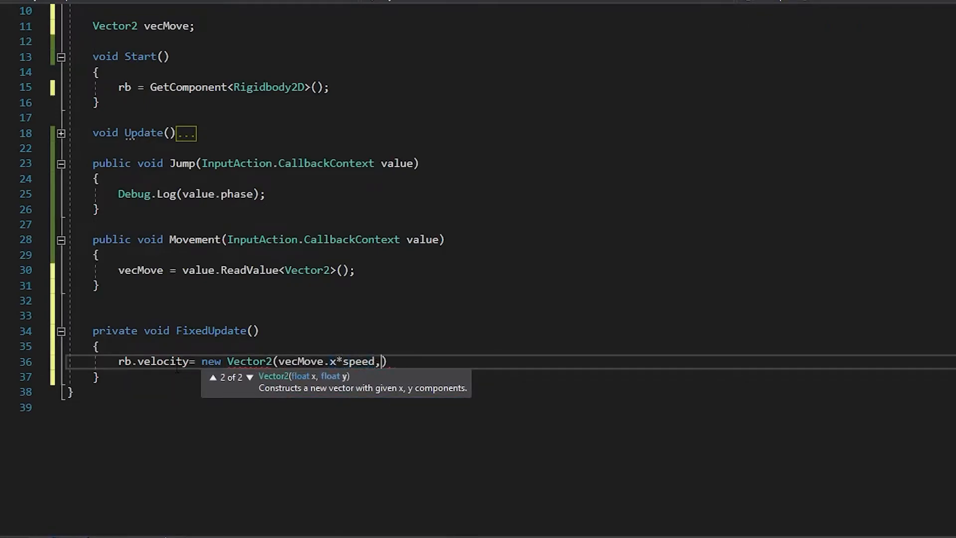
{"action": "type", "text": "rb.velocity.y);"}
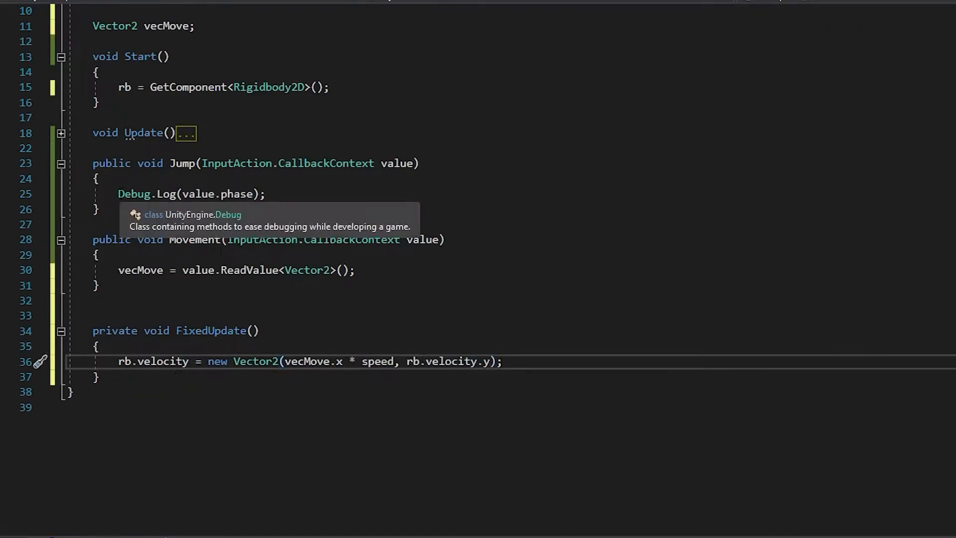
In Jump, on value.started set velocity with jumpPower, and call flip() from Movement
{"action": "type", "text": "if(val)"}
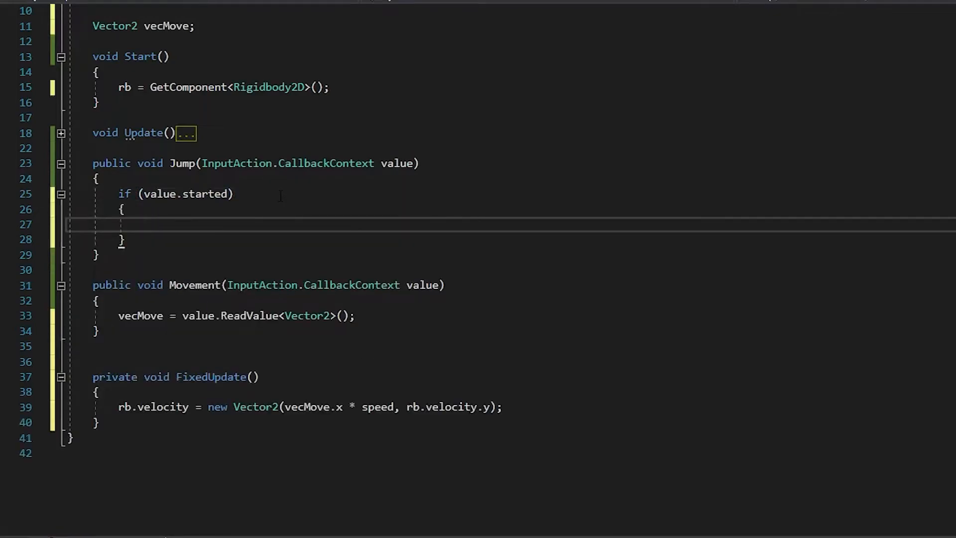
{"action": "type", "text": "rb.velocity"}
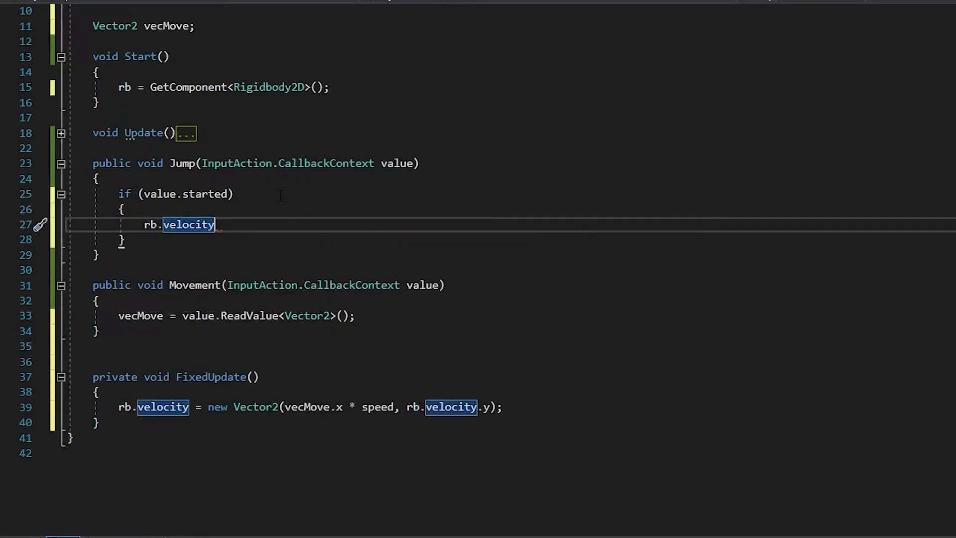
{"action": "type", "text": "=new Vector2(rb.velocity.x, jumpPower);"}
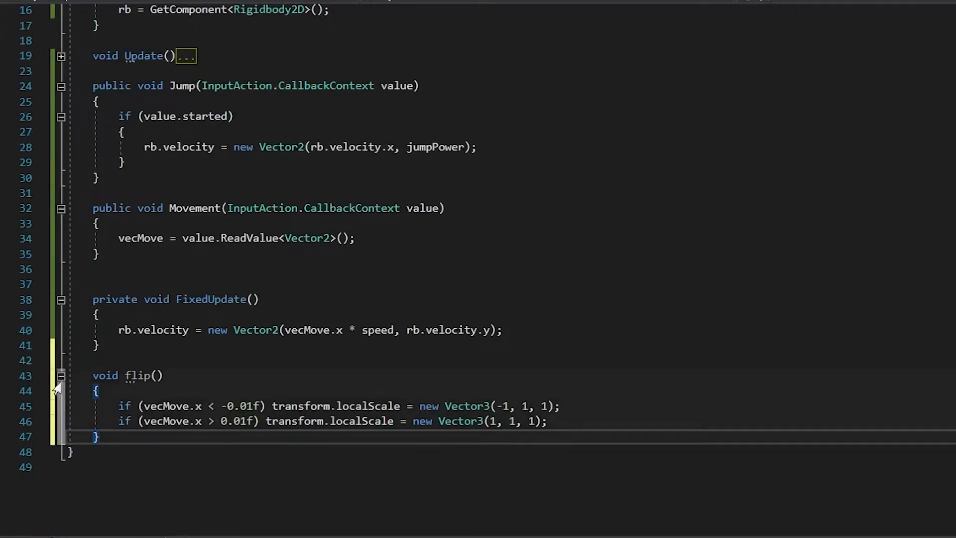
{"action": "type", "text": "f"}
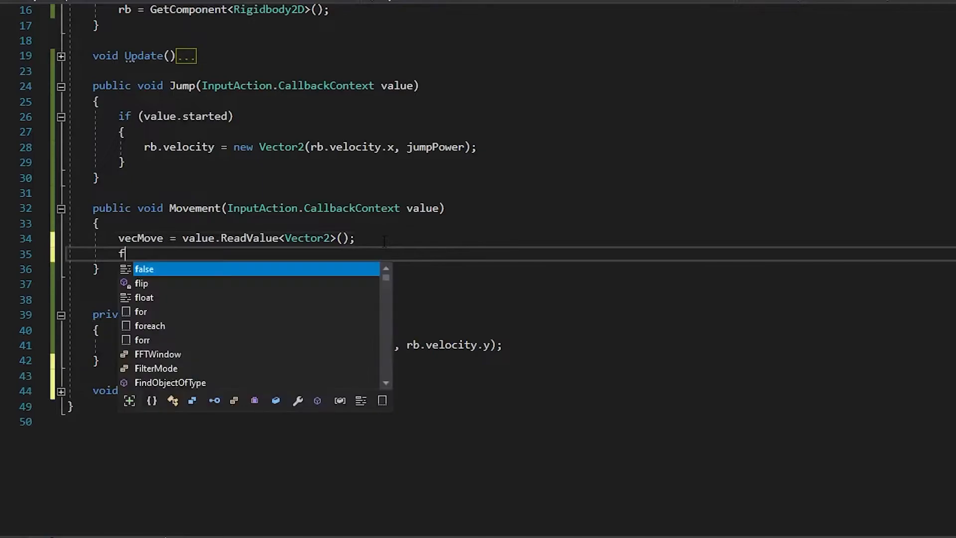
{"action": "type", "text": "flip()"}
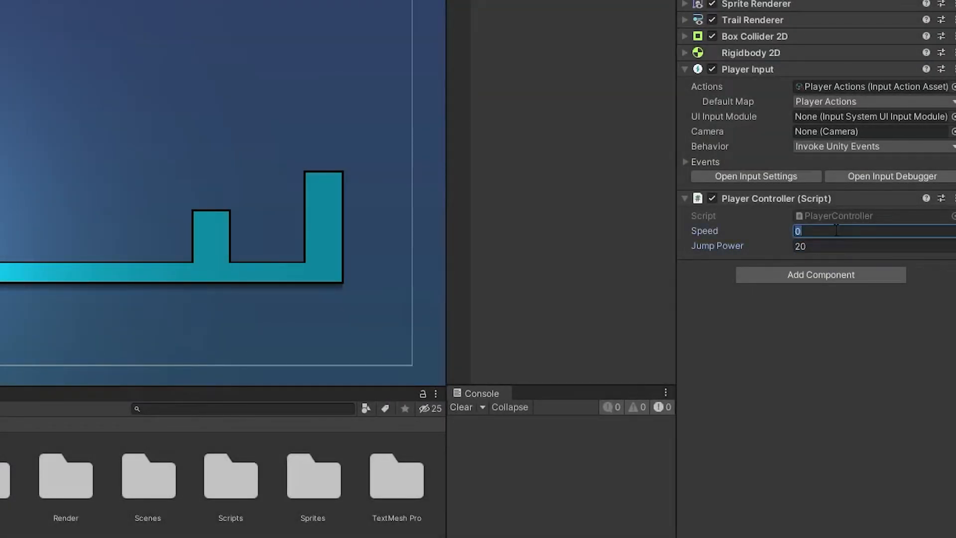
Set the Player Controller Speed in the Inspector and play the scene to test movement
{"action": "left_click", "coordinate": [450, 28]}
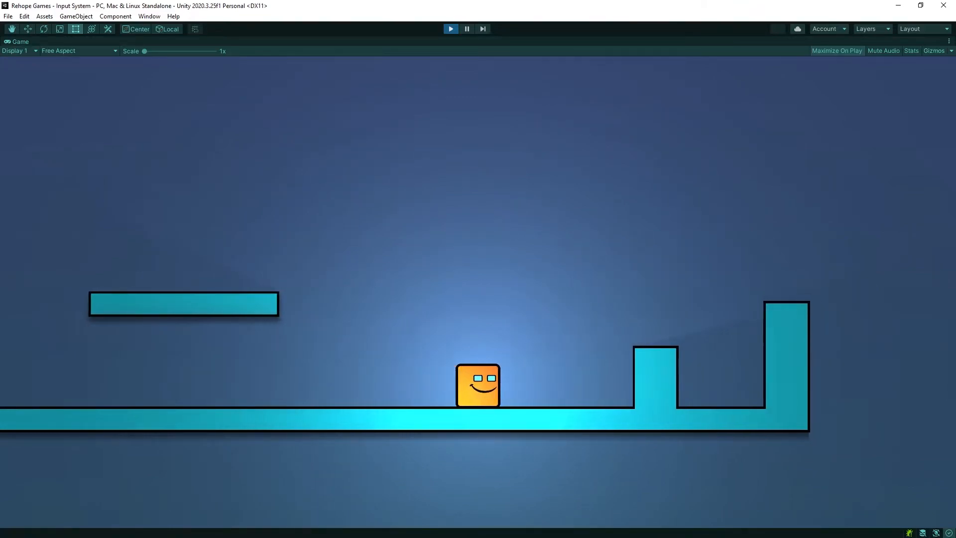
{"action": "key", "text": "space"}
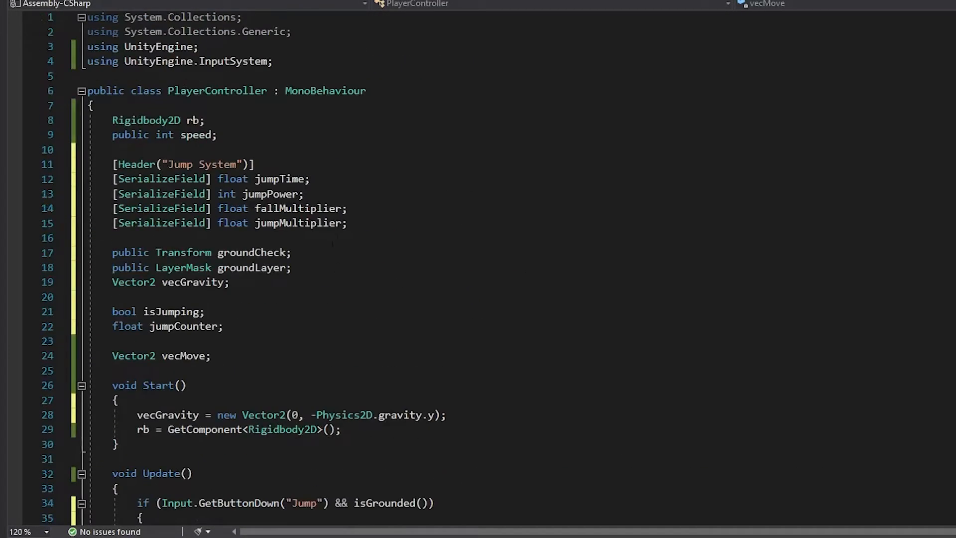
Move the jump-release block into Jump under if(value.canceled)
{"action": "scroll", "scroll_direction": "down", "scroll_amount": 3}
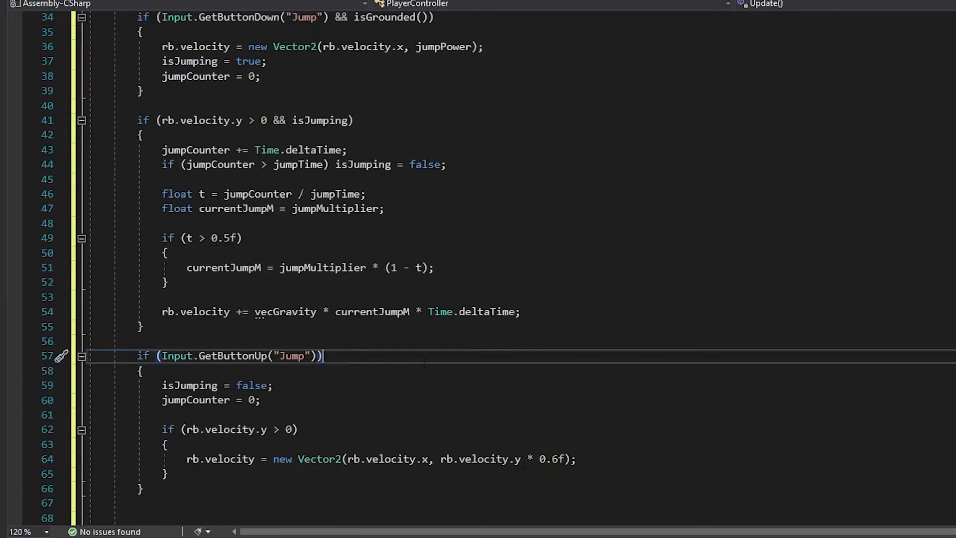
{"action": "scroll", "scroll_direction": "down", "scroll_amount": 3}
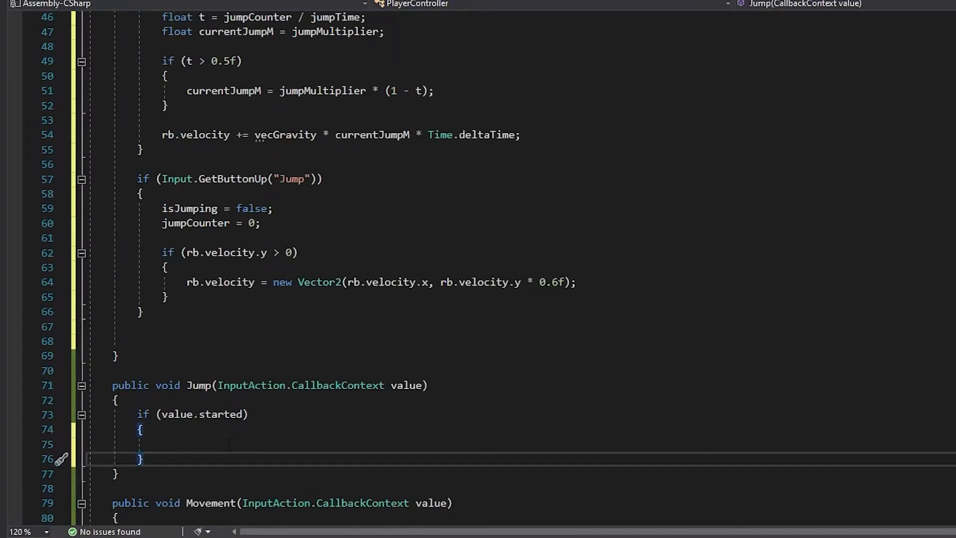
{"action": "type", "text": "if(value)"}
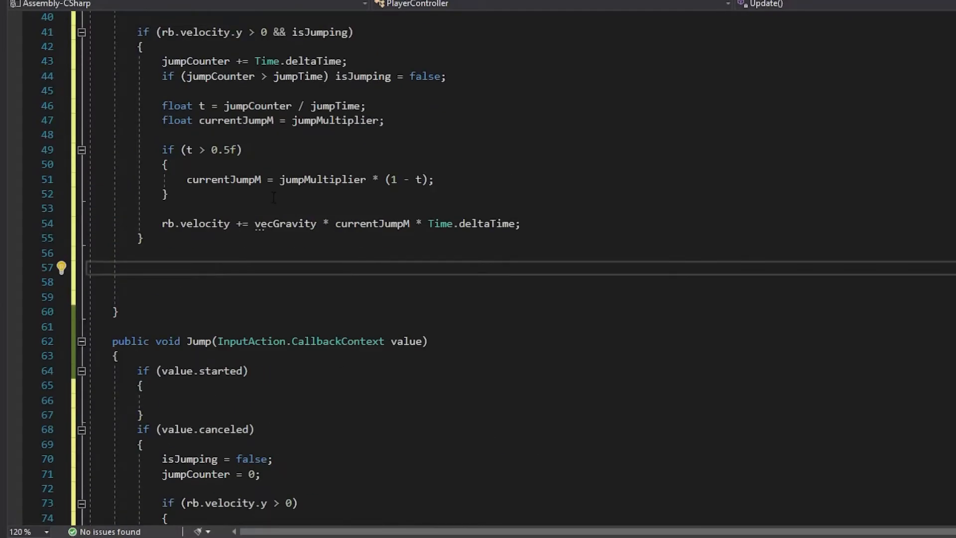
{"action": "scroll", "scroll_direction": "up", "scroll_amount": 3}
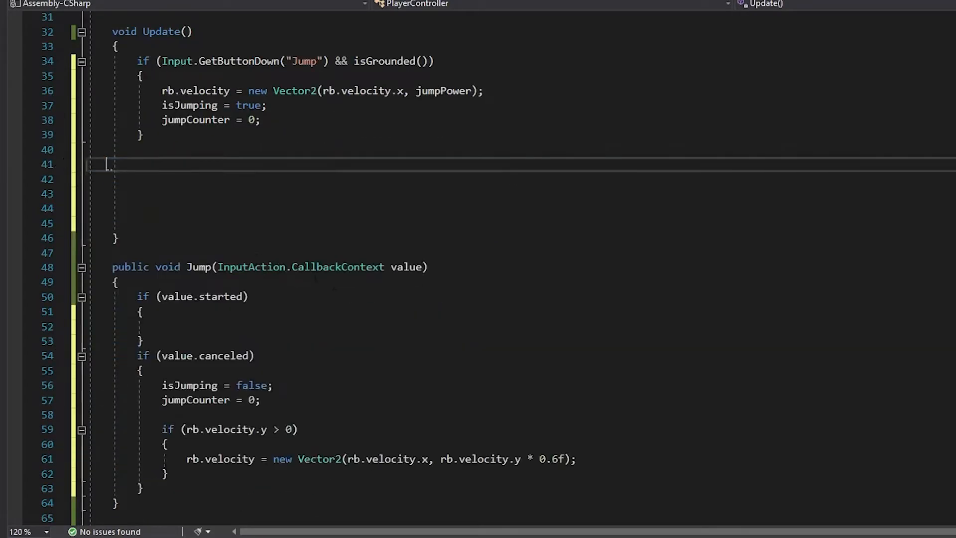
{"action": "scroll", "scroll_direction": "down", "scroll_amount": 3}
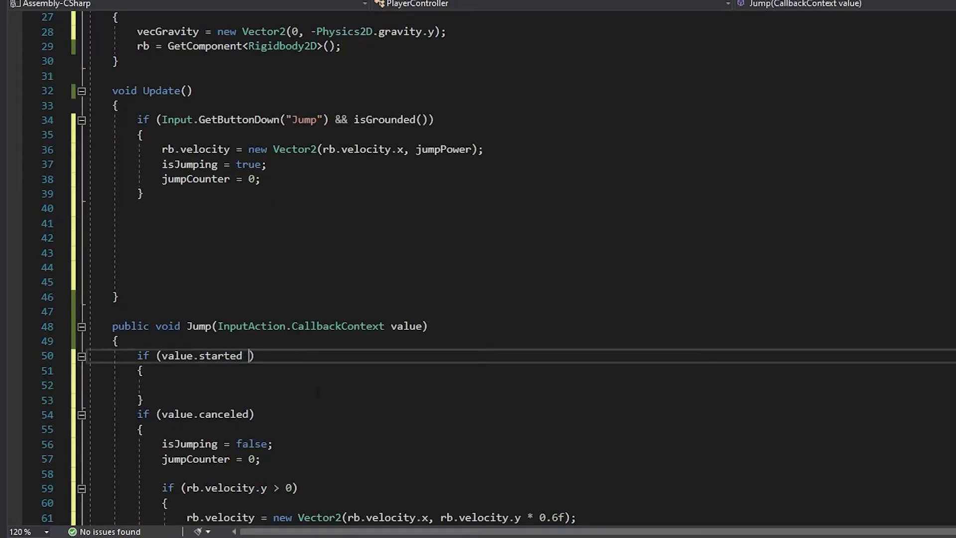
Require isGrounded() in the started branch: if(value.started && isGrounded())
{"action": "type", "text": "&&"}
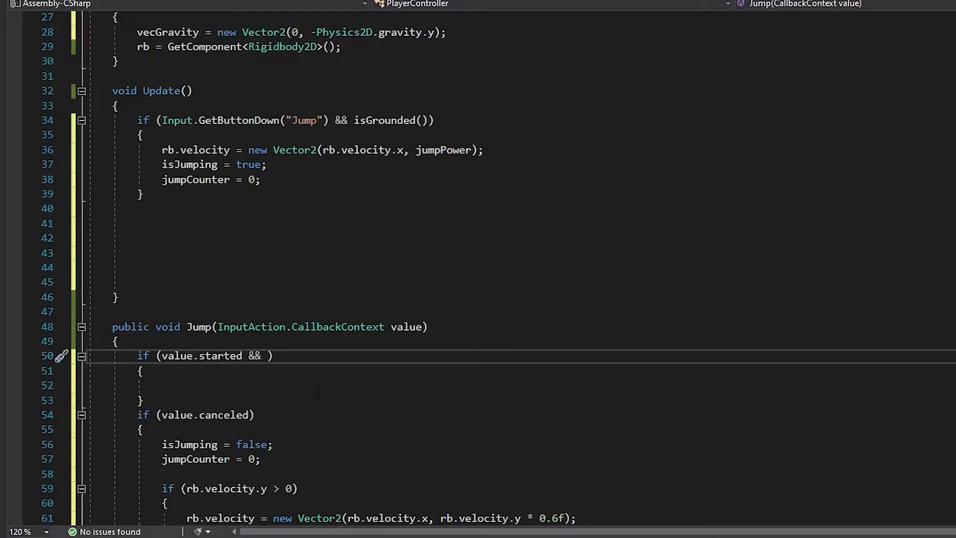
{"action": "type", "text": "isGrounded()"}
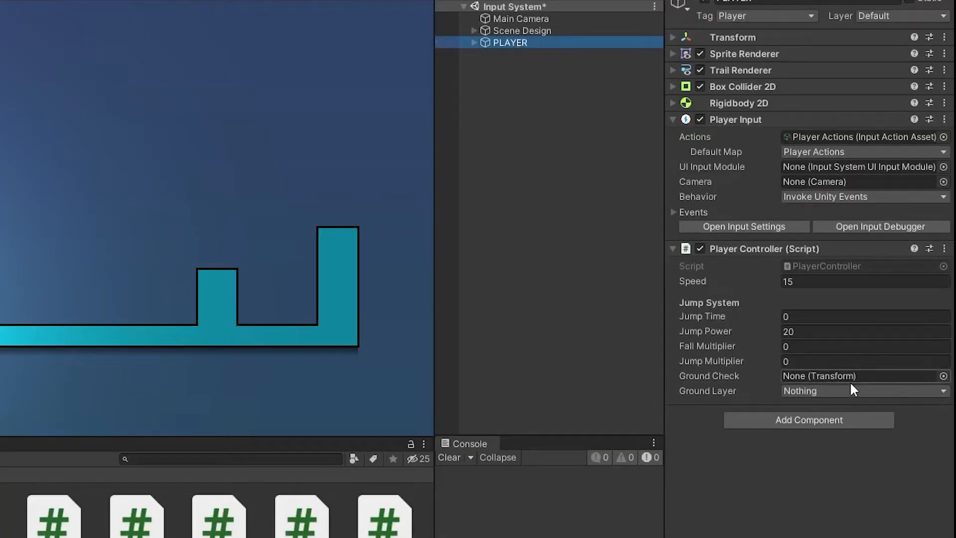
Set Ground Layer to Ground with jump time 0.4, power 18, multipliers 5 and 3, and a groundCheck child
{"action": "left_click", "coordinate": [865, 391]}
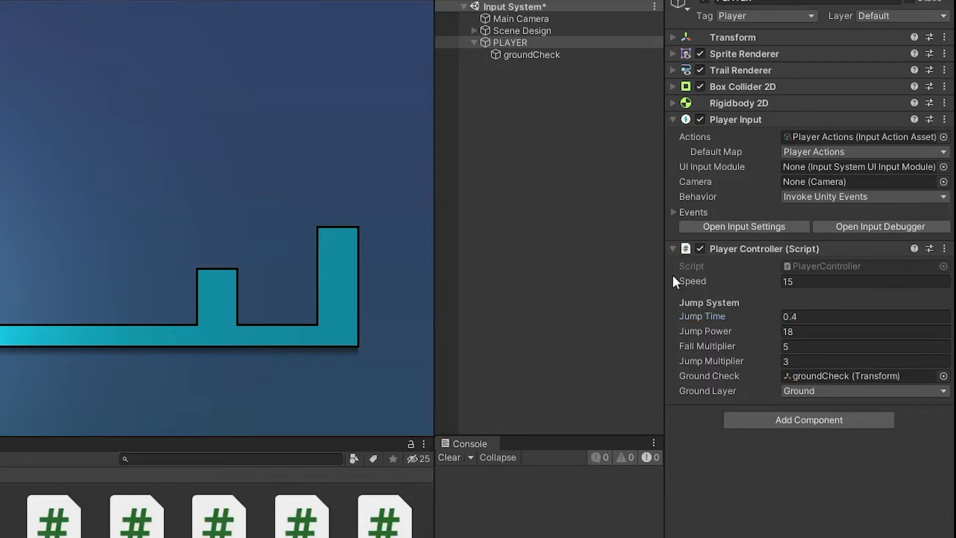
{"action": "left_click", "coordinate": [450, 28]}
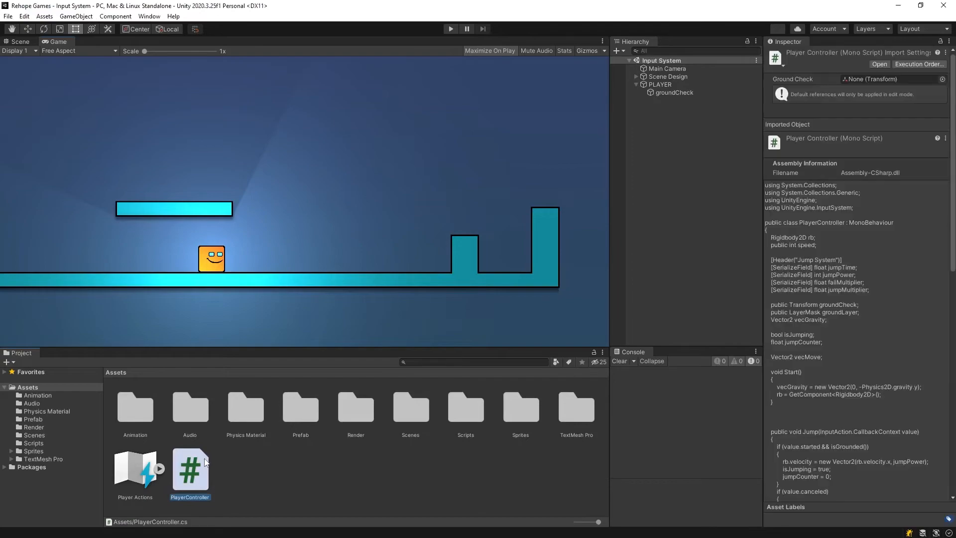
In Player Actions, add a Jump binding and listen to bind the gamepad's Button South
{"action": "double_click", "coordinate": [136, 474]}
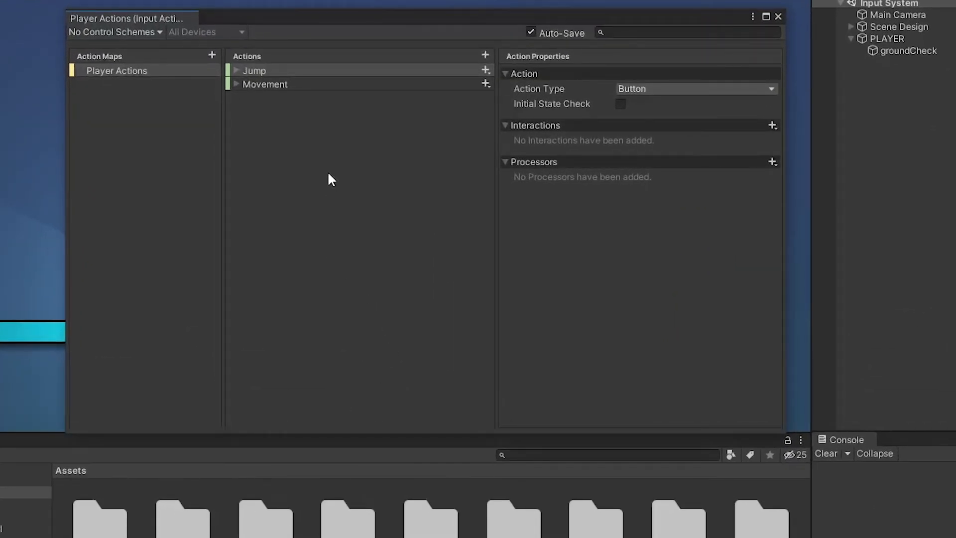
{"action": "mouse_move", "coordinate": [235, 84]}
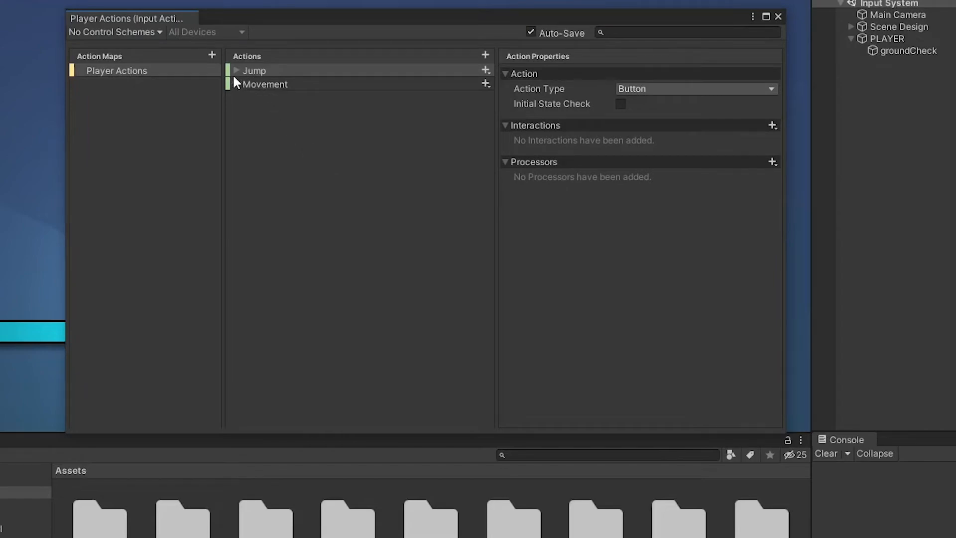
{"action": "left_click", "coordinate": [237, 70]}
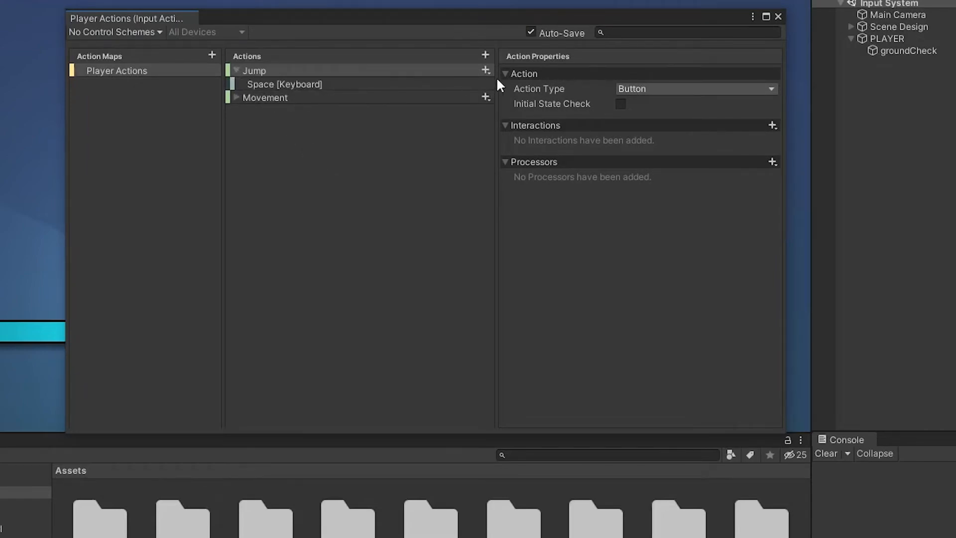
{"action": "left_click", "coordinate": [485, 69]}
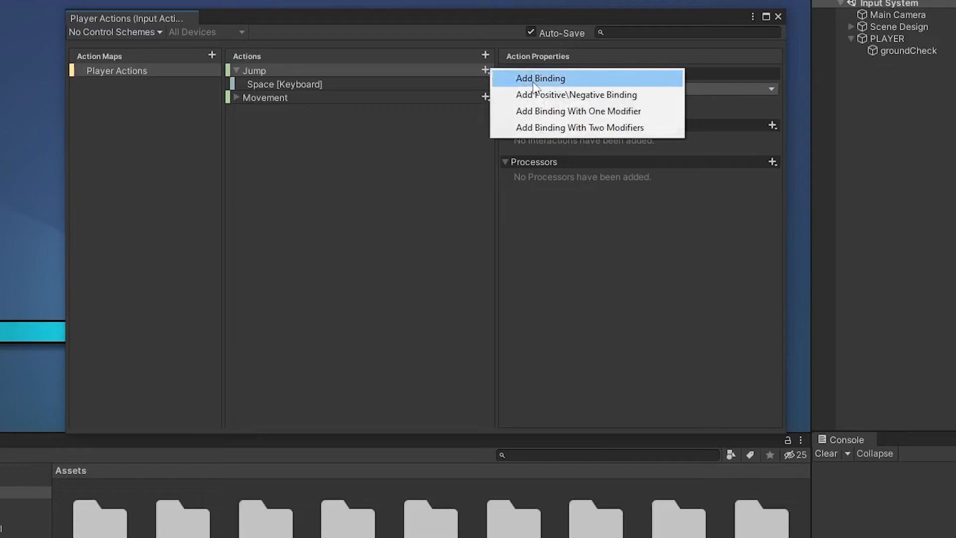
{"action": "left_click", "coordinate": [540, 78]}
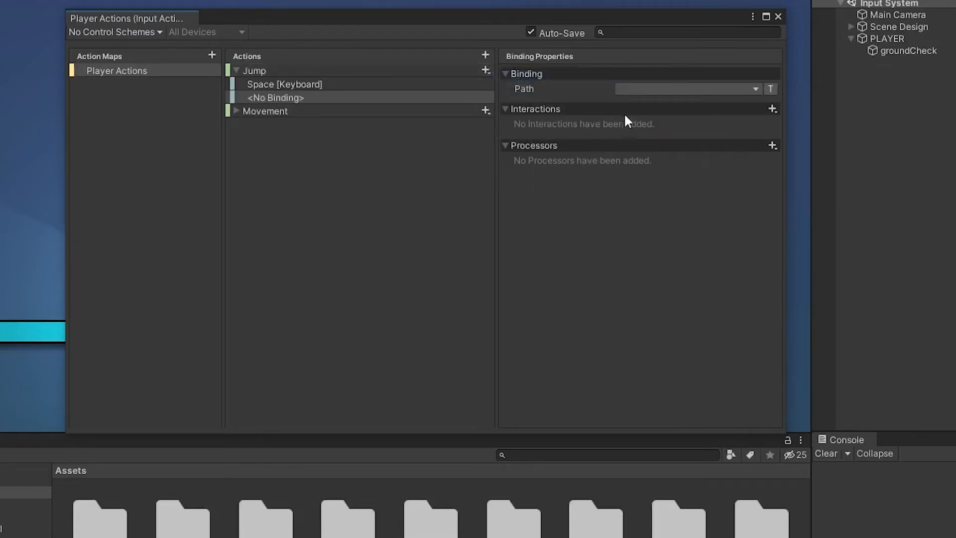
{"action": "left_click", "coordinate": [690, 89]}
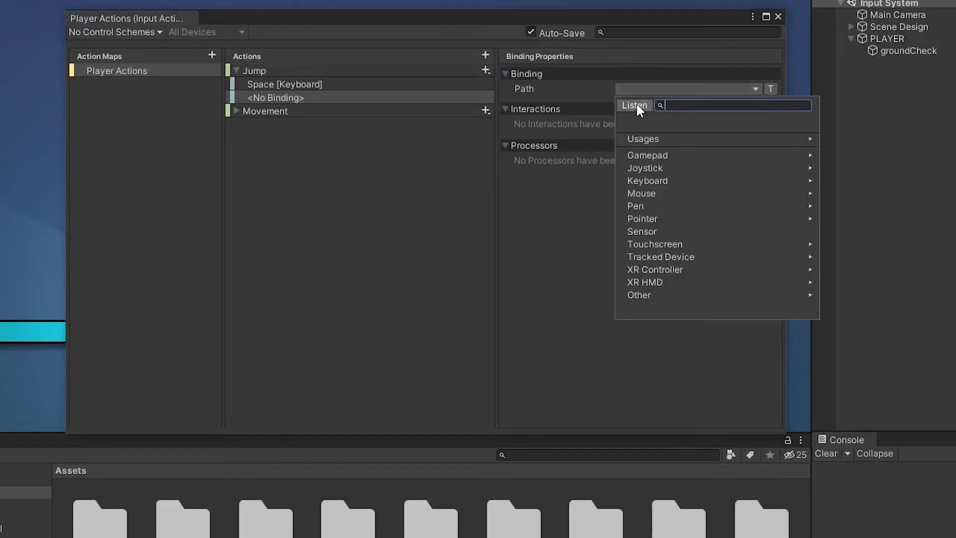
{"action": "left_click", "coordinate": [635, 106]}
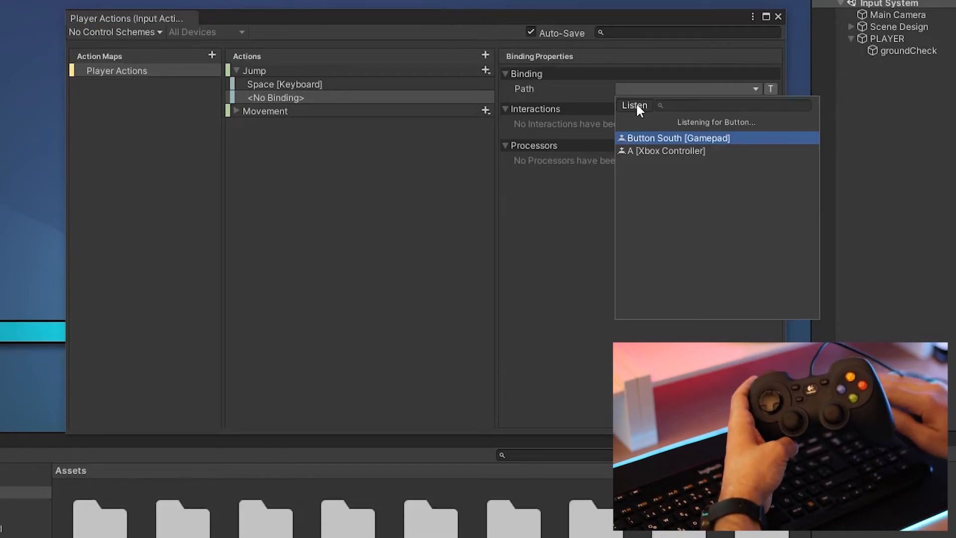
{"action": "left_click", "coordinate": [676, 138]}
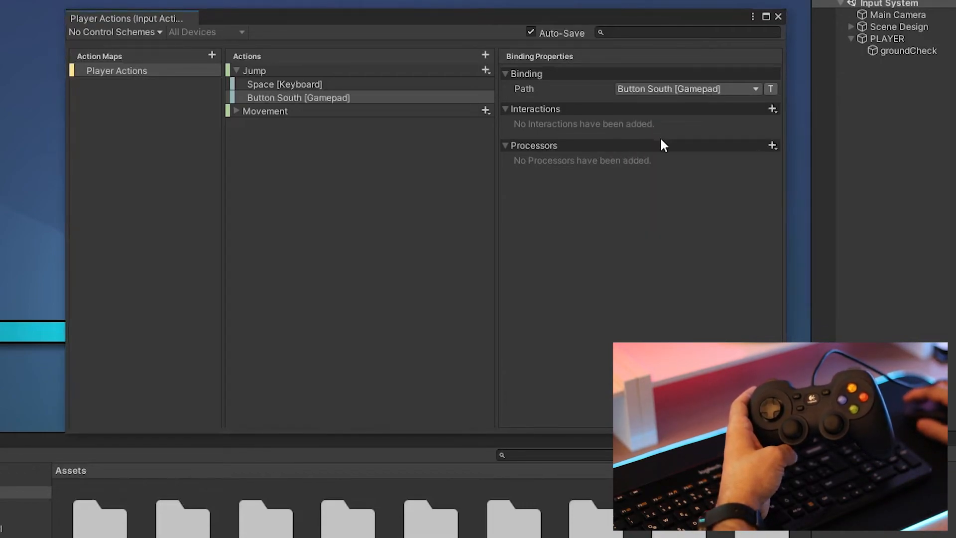
Add a Movement binding and bind it to the gamepad's Left Stick
{"action": "left_click", "coordinate": [265, 111]}
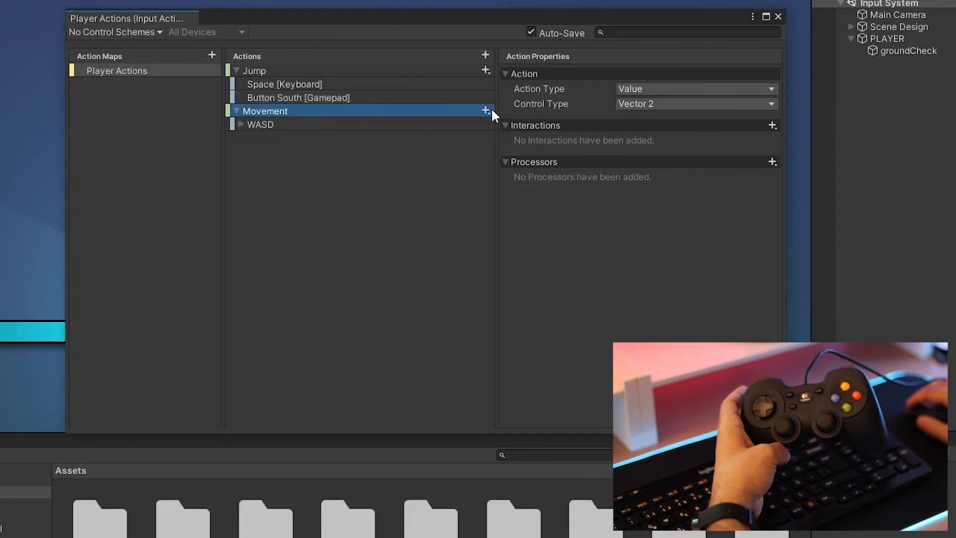
{"action": "left_click", "coordinate": [484, 109]}
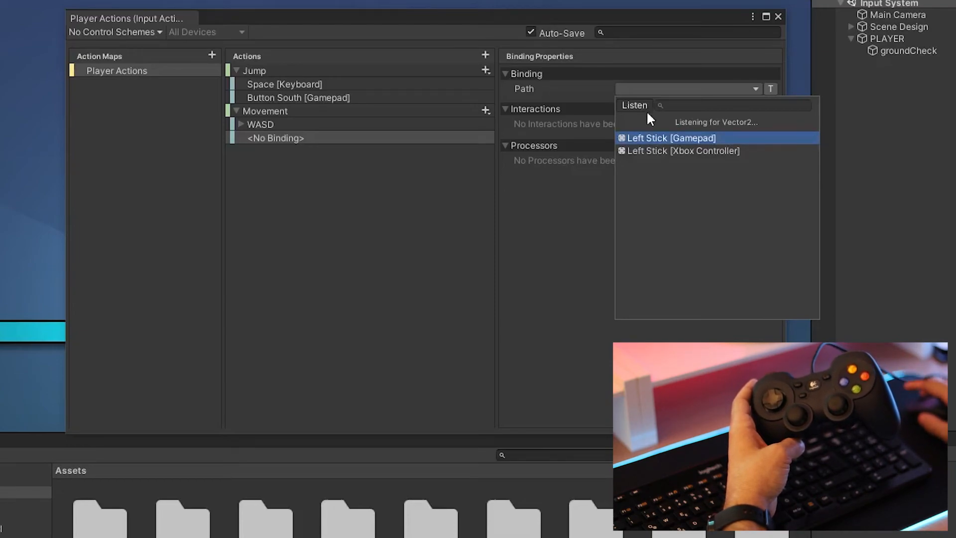
{"action": "left_click", "coordinate": [670, 137]}
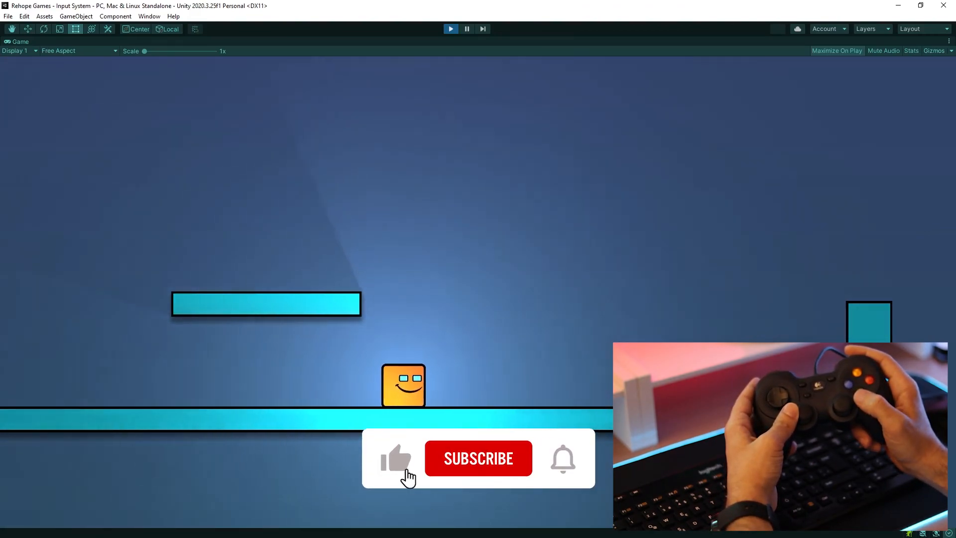
Play the game and steer and jump the player with the gamepad's left stick and south button
{"action": "left_click", "coordinate": [479, 458]}
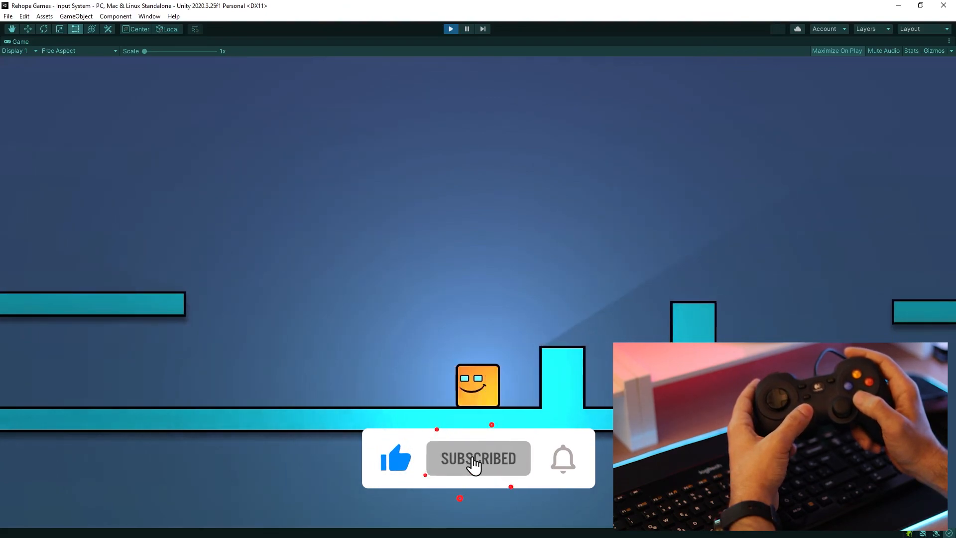